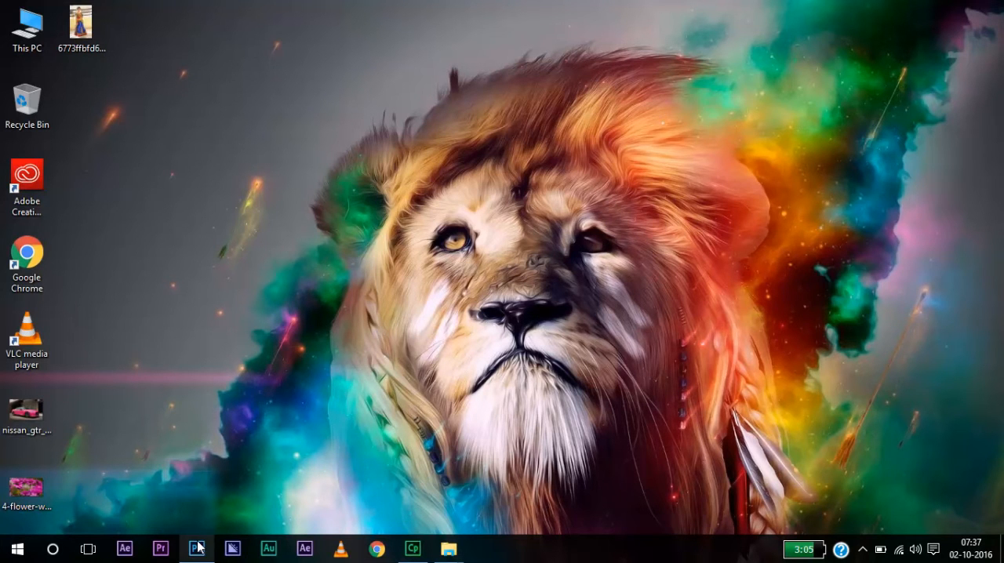
# - Launch Photoshop and open 4-flower-wallpaper.jpg from the Desktop
pyautogui.click(197, 548)
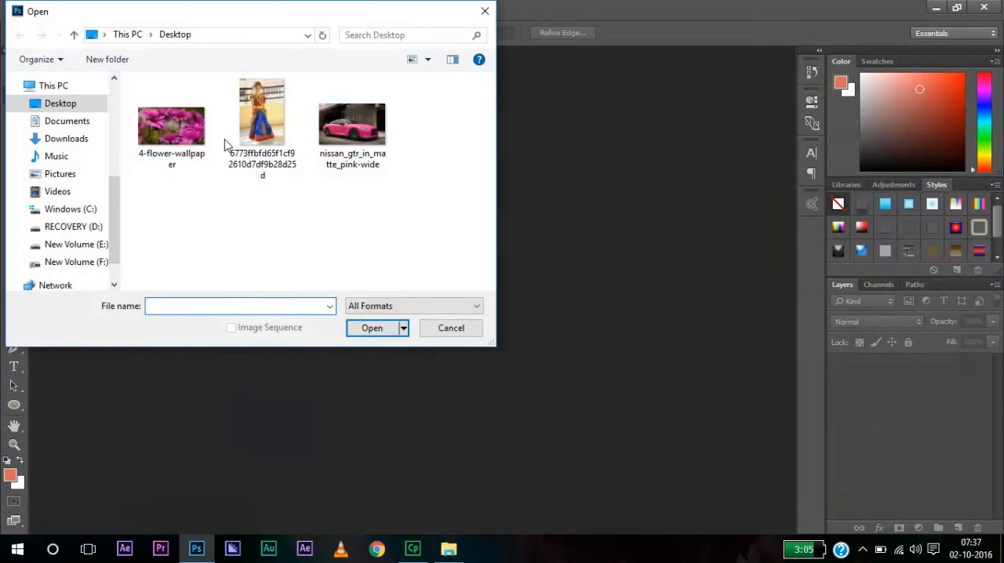
pyautogui.click(171, 125)
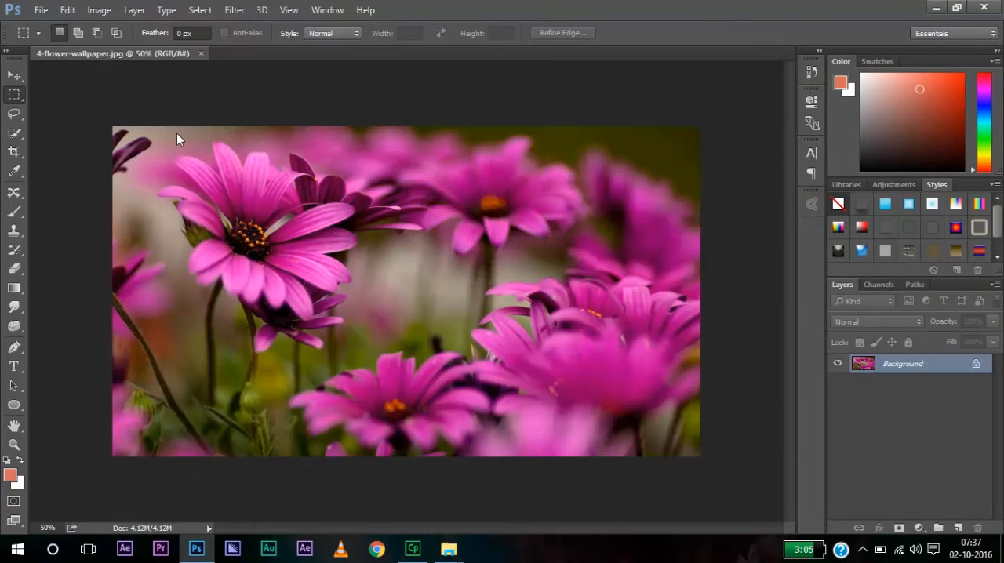
pyautogui.moveTo(308, 280)
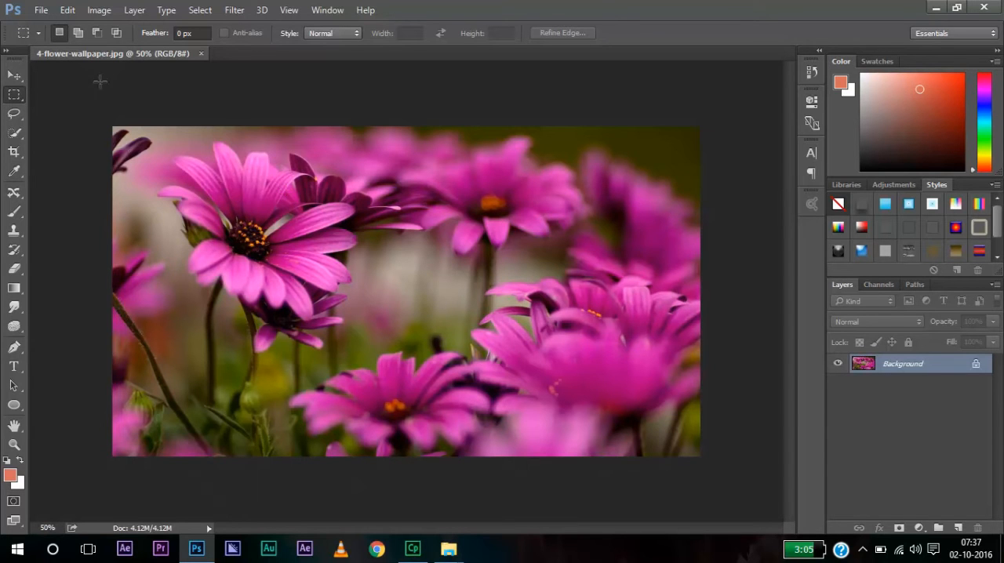
# - Start Replace Color on the flower photo, sample the pink petals, and set Fuzziness to 165
pyautogui.click(98, 10)
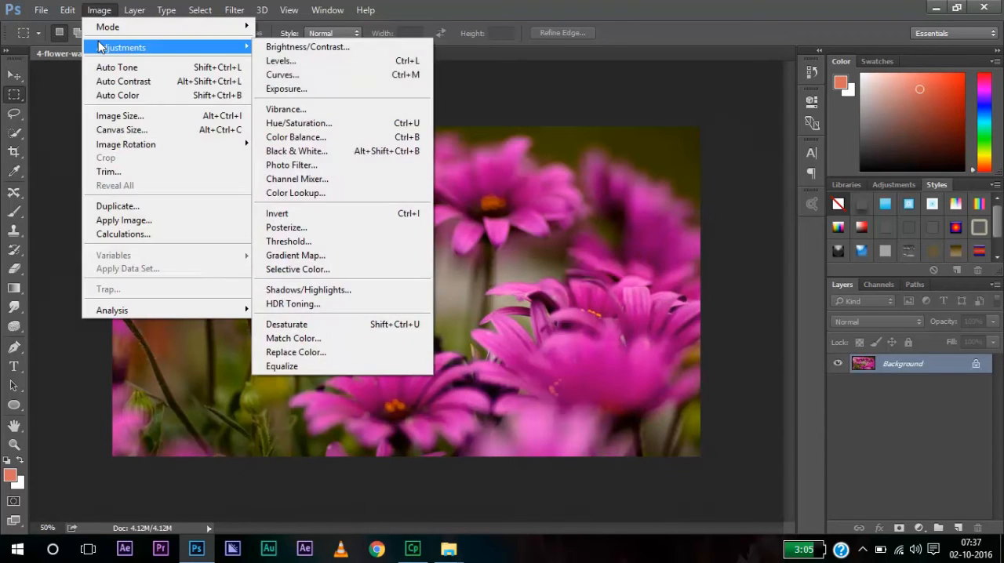
pyautogui.click(295, 352)
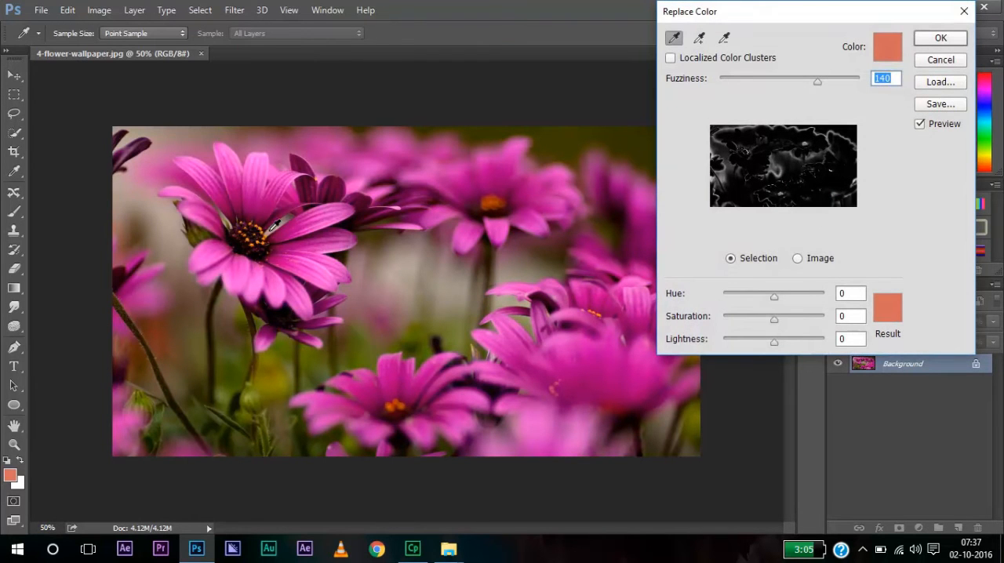
pyautogui.moveTo(258, 174)
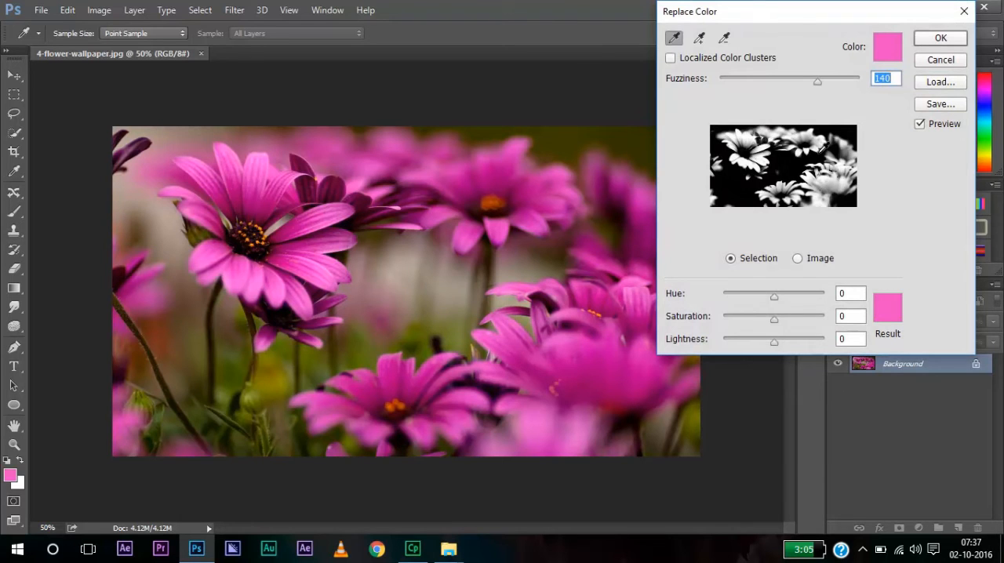
pyautogui.moveTo(817, 82); pyautogui.dragTo(848, 82)
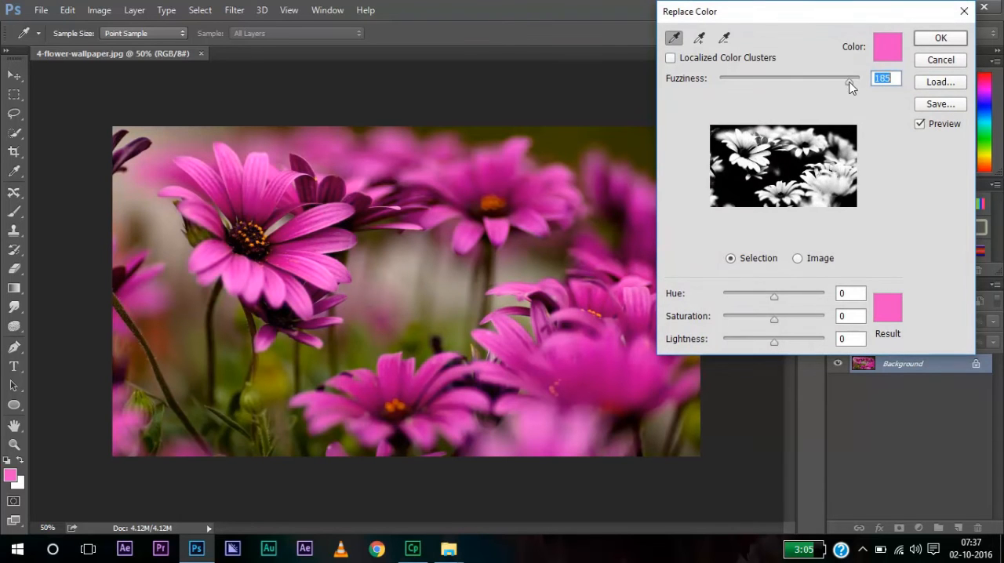
pyautogui.moveTo(847, 78); pyautogui.dragTo(845, 77)
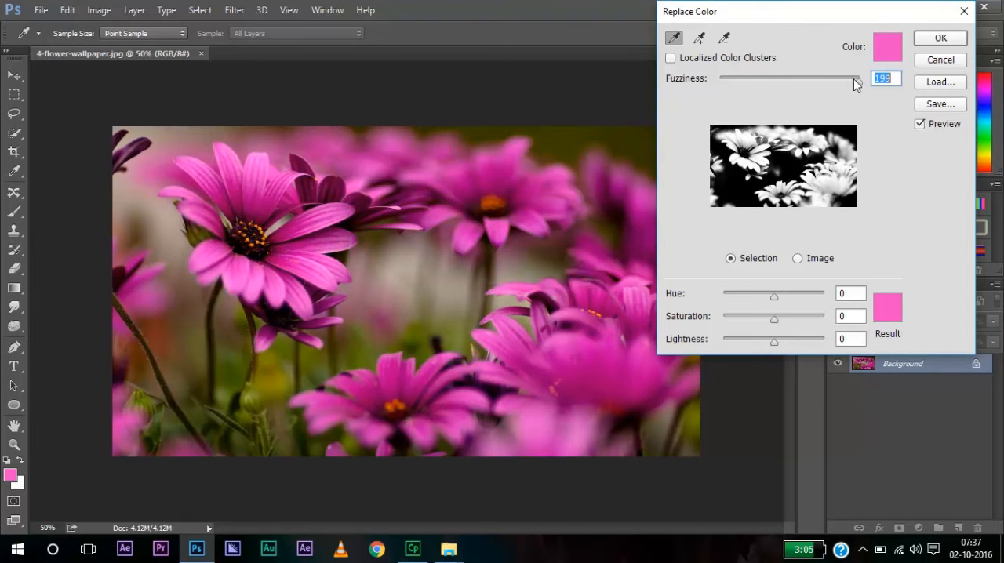
pyautogui.moveTo(855, 78); pyautogui.dragTo(835, 78)
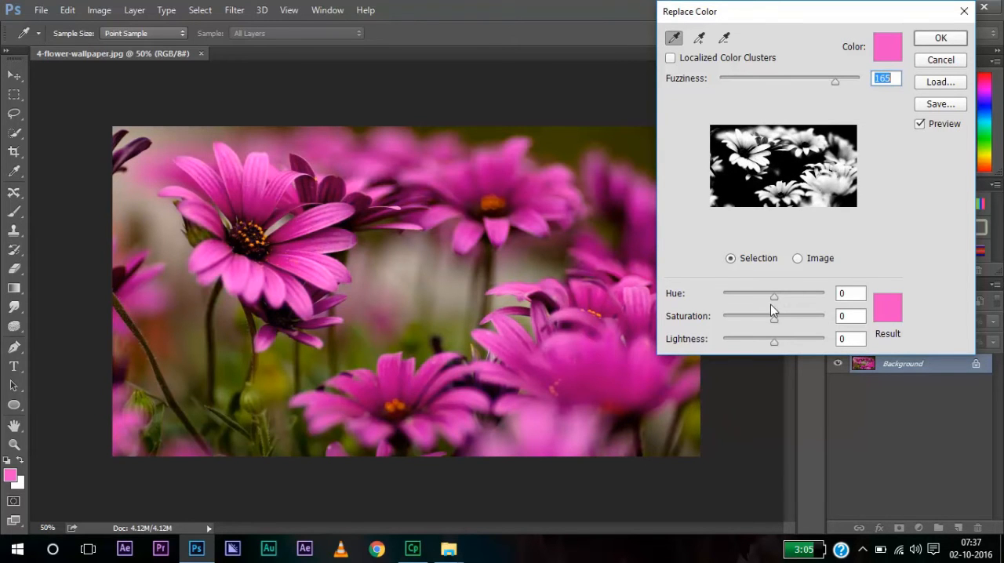
# - Try several Hue shifts on the petals and settle Fuzziness at 168
pyautogui.moveTo(774, 294); pyautogui.dragTo(802, 293)
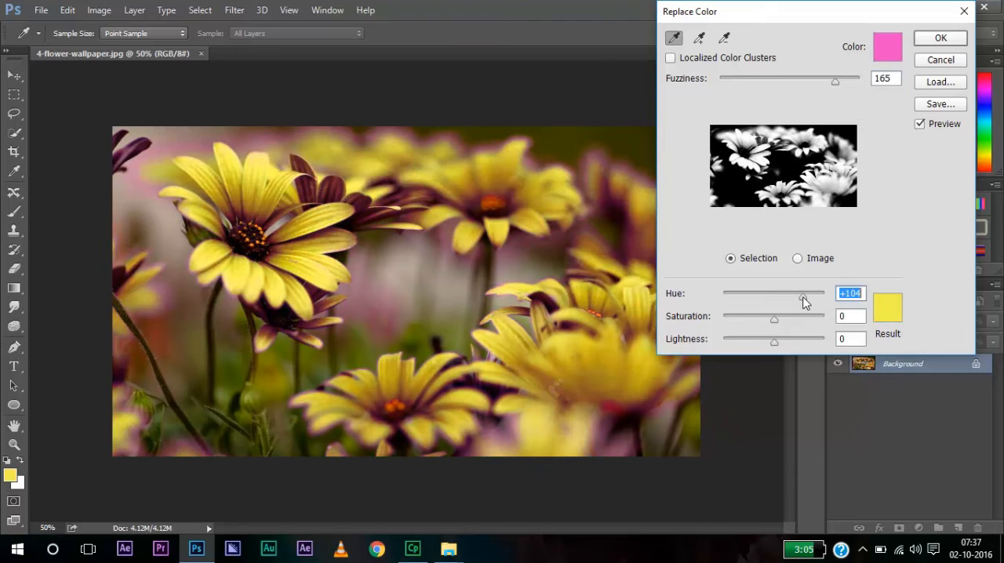
pyautogui.moveTo(801, 296); pyautogui.dragTo(764, 297)
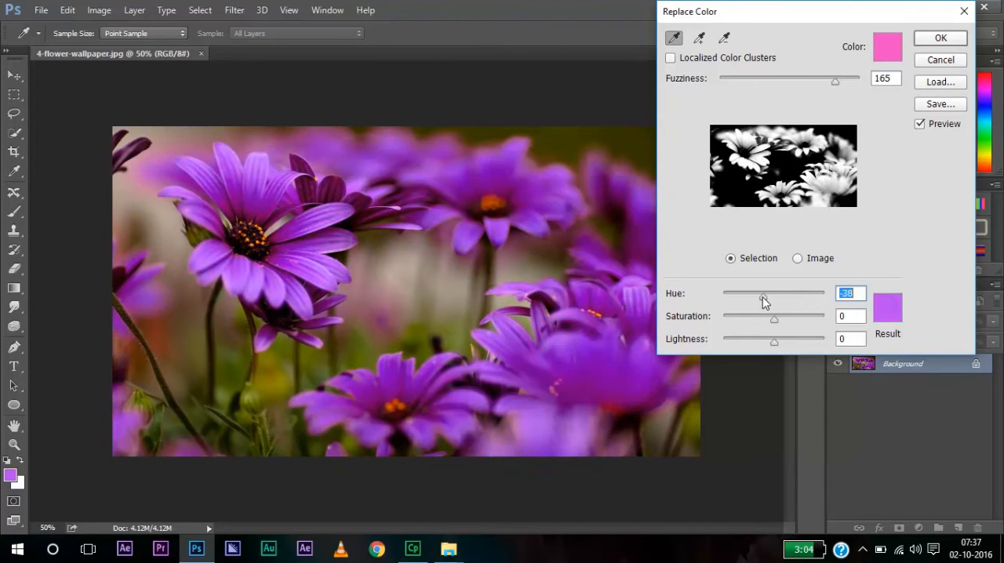
pyautogui.moveTo(762, 303); pyautogui.dragTo(737, 299)
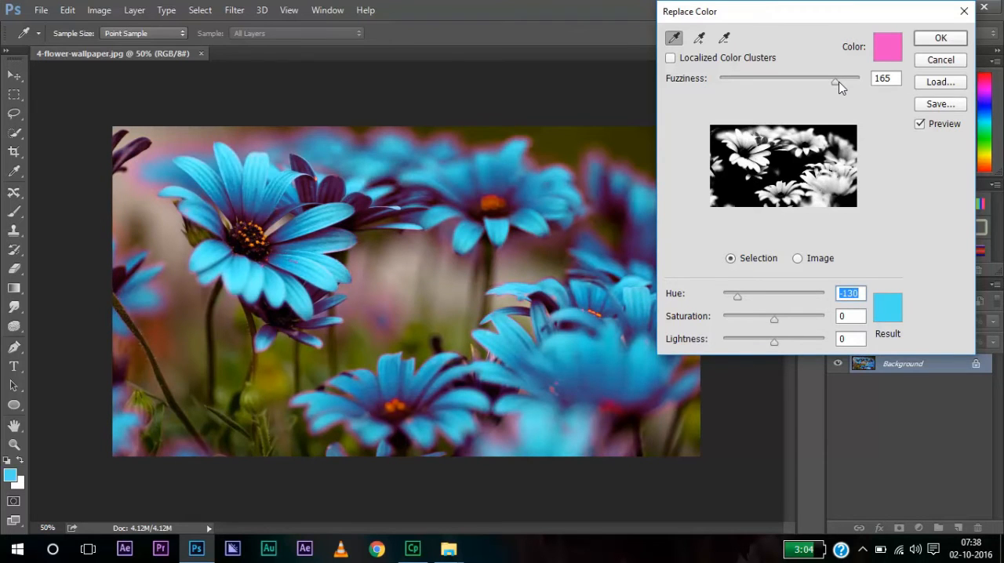
pyautogui.moveTo(834, 78); pyautogui.dragTo(859, 77)
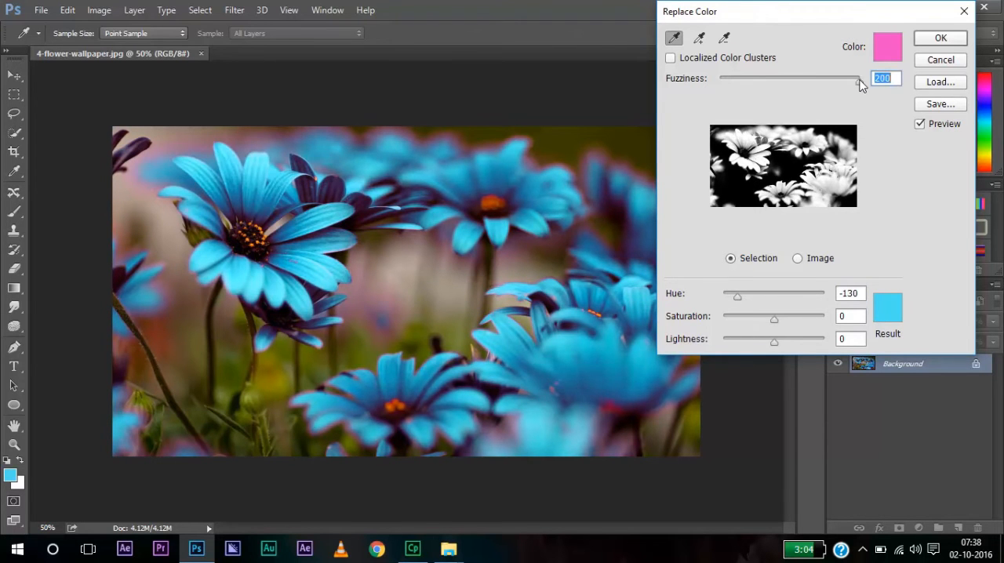
pyautogui.moveTo(858, 81); pyautogui.dragTo(755, 80)
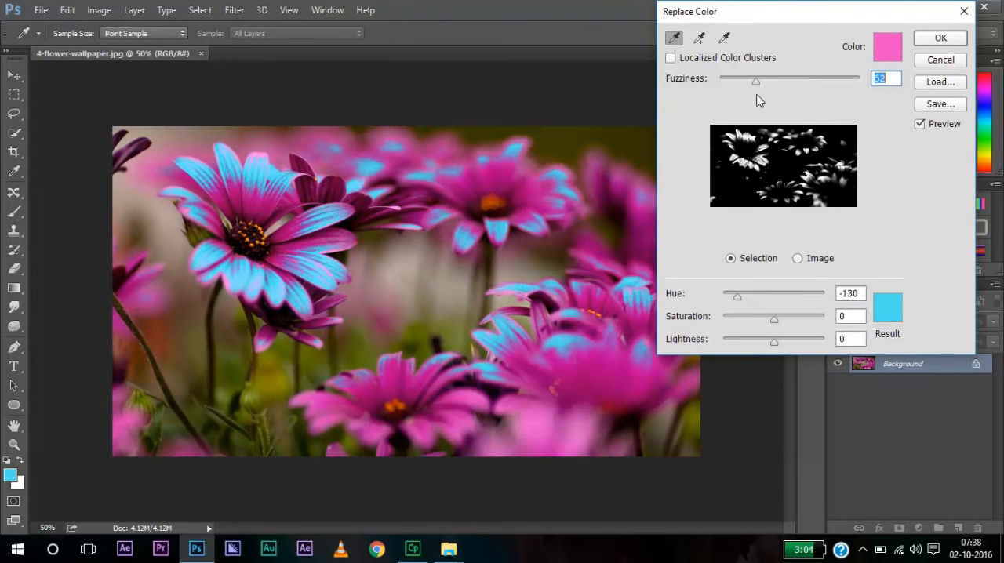
pyautogui.moveTo(756, 81); pyautogui.dragTo(801, 81)
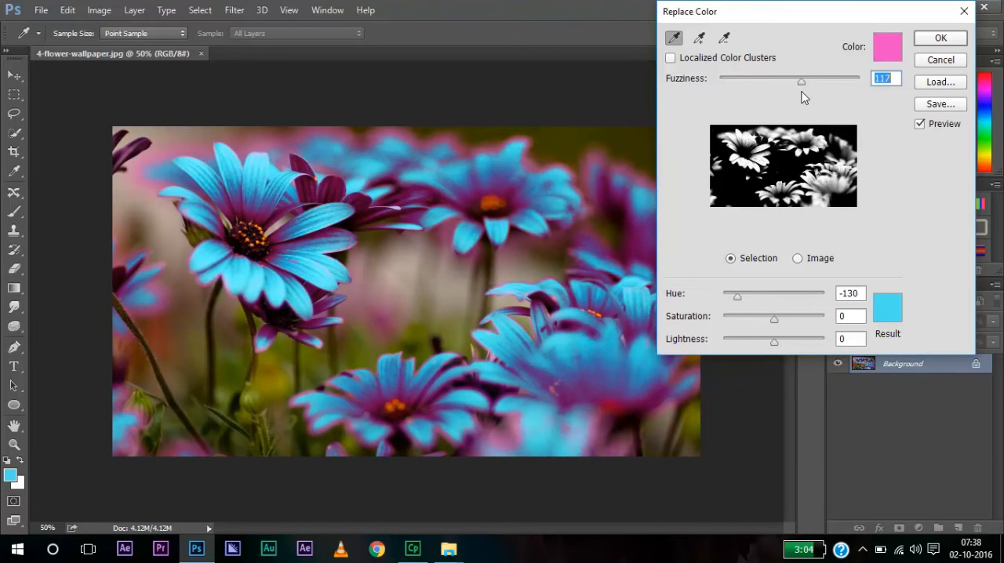
pyautogui.moveTo(801, 82); pyautogui.dragTo(845, 81)
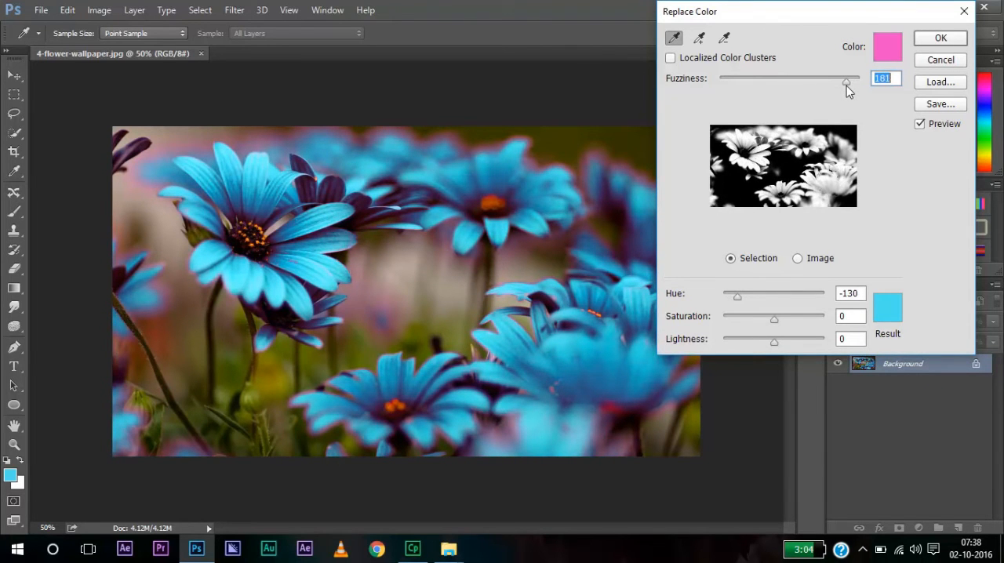
pyautogui.moveTo(845, 82); pyautogui.dragTo(838, 83)
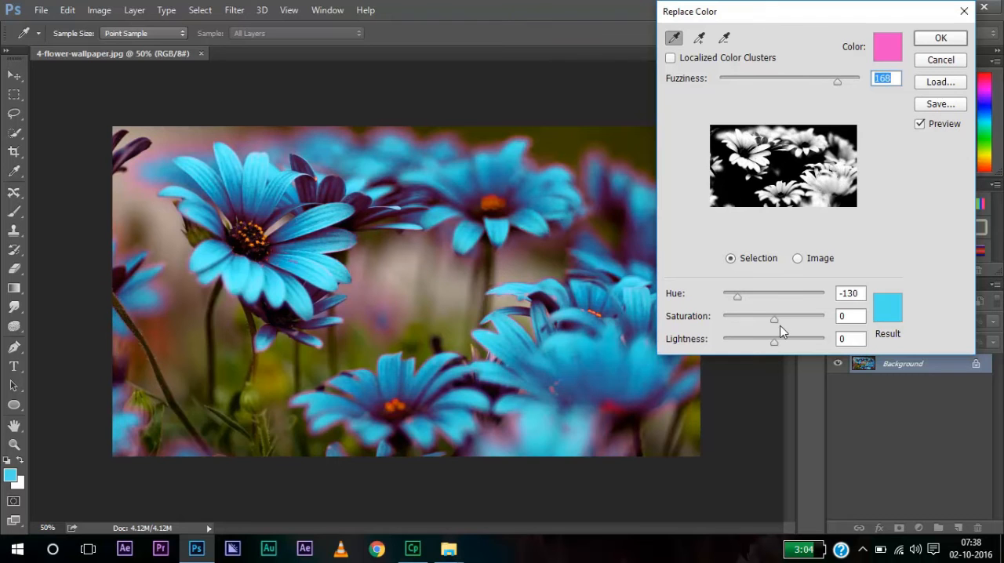
# - Adjust Saturation and Lightness to make the petals reddish-orange, then apply the recolour
pyautogui.moveTo(773, 320); pyautogui.dragTo(737, 320)
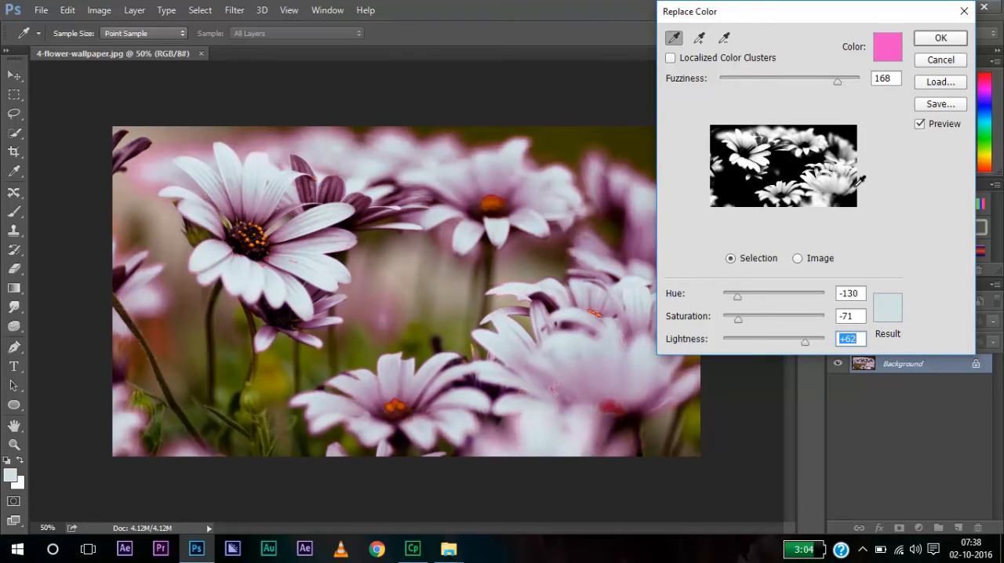
pyautogui.moveTo(738, 319); pyautogui.dragTo(775, 319)
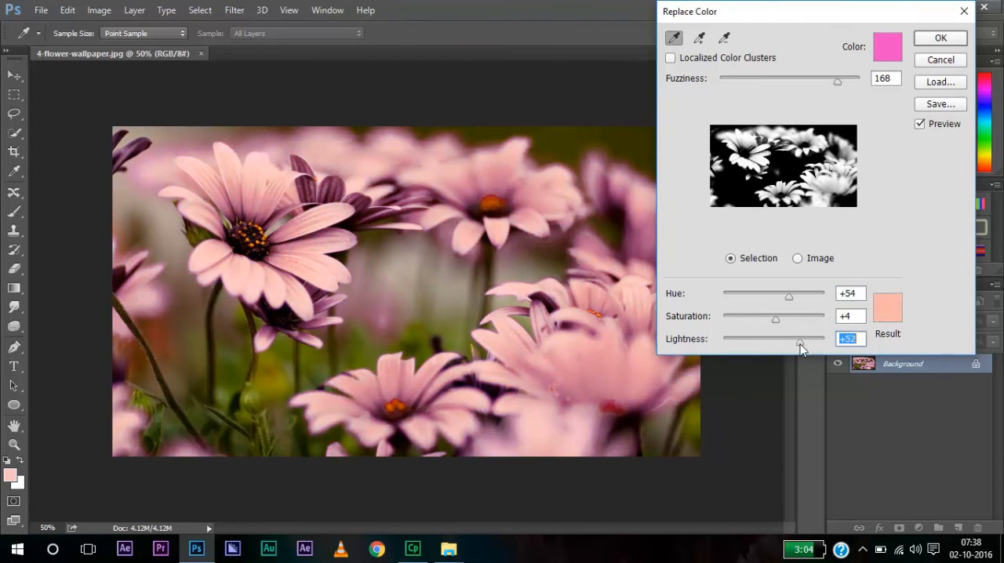
pyautogui.moveTo(800, 343); pyautogui.dragTo(766, 343)
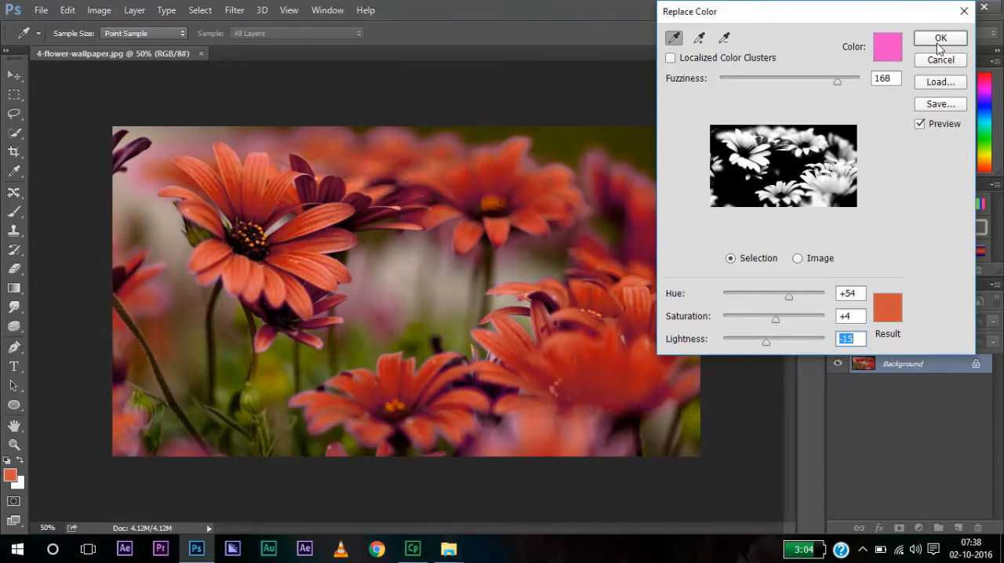
pyautogui.click(939, 38)
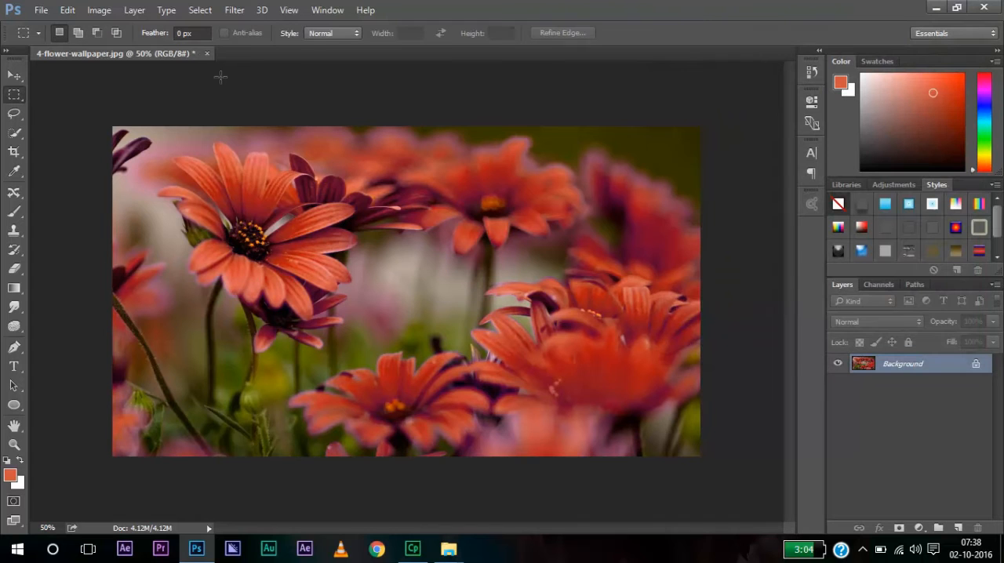
# - Close the flower photo, open nissan_gtr_in_matte_pink-wide.jpg, and start Replace Color on the car
pyautogui.click(208, 53)
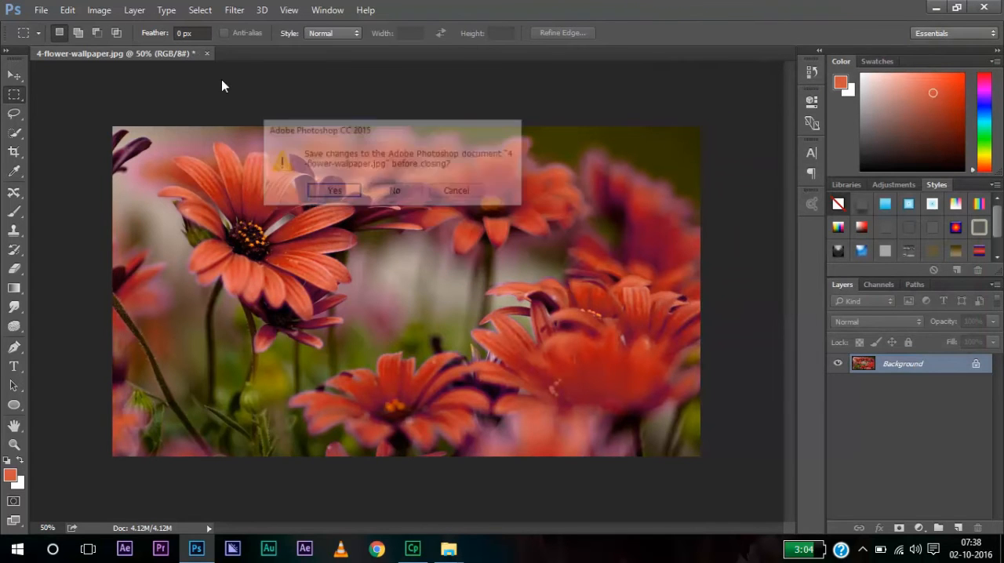
pyautogui.click(397, 191)
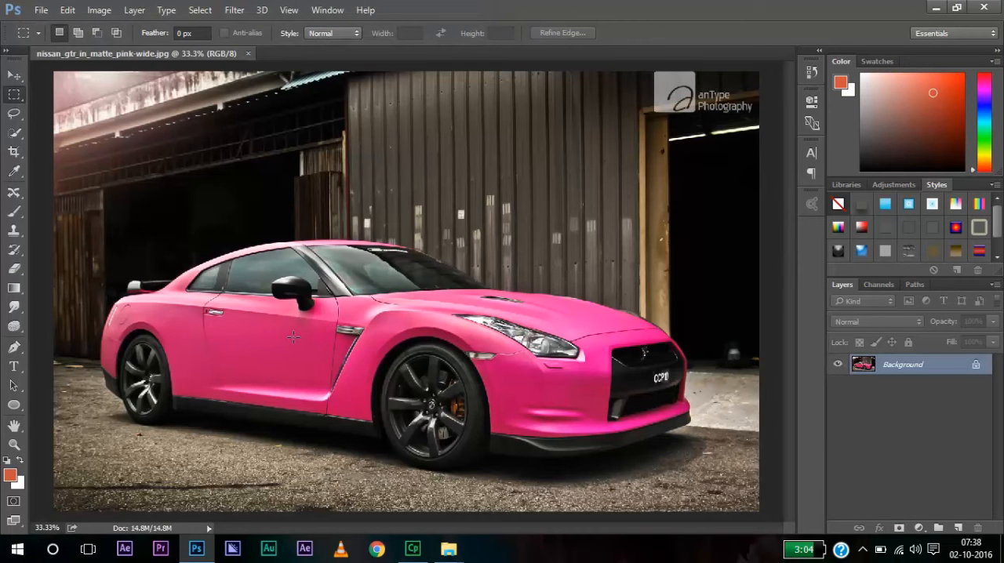
pyautogui.click(115, 10)
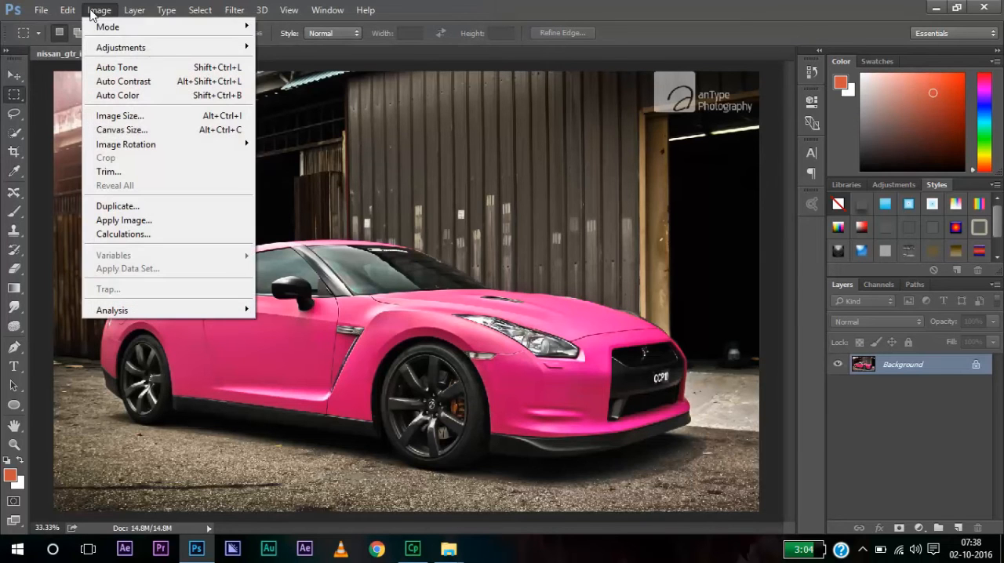
pyautogui.moveTo(120, 47)
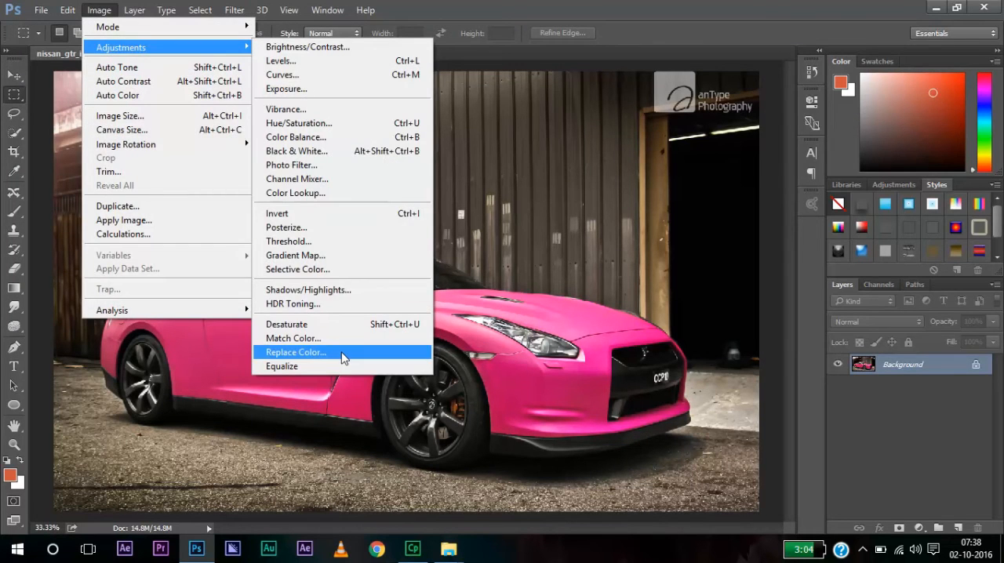
pyautogui.click(296, 351)
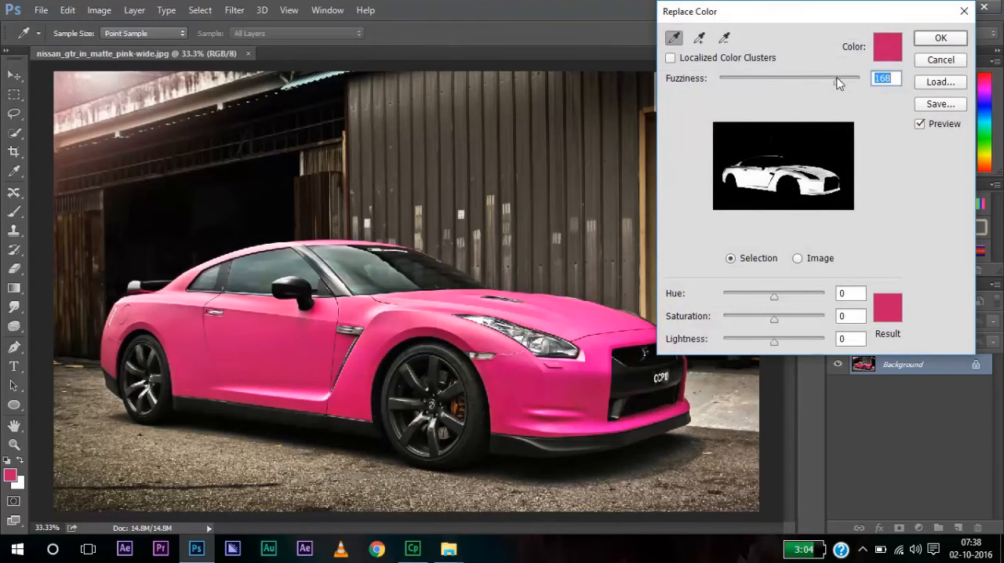
# - Raise Fuzziness to 200 and tune Hue to +83, Saturation +1 for a yellow car
pyautogui.moveTo(835, 78); pyautogui.dragTo(859, 78)
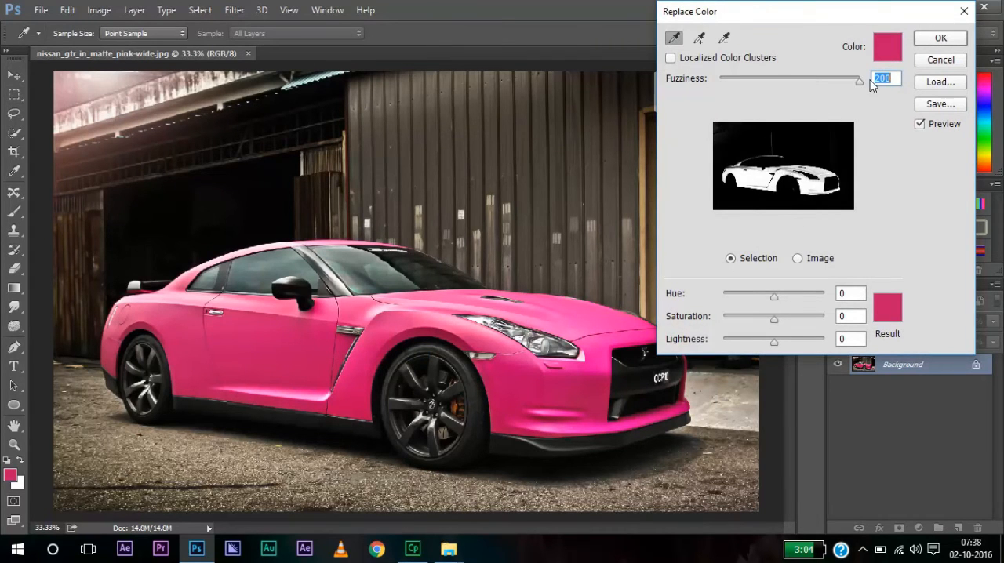
pyautogui.moveTo(899, 83)
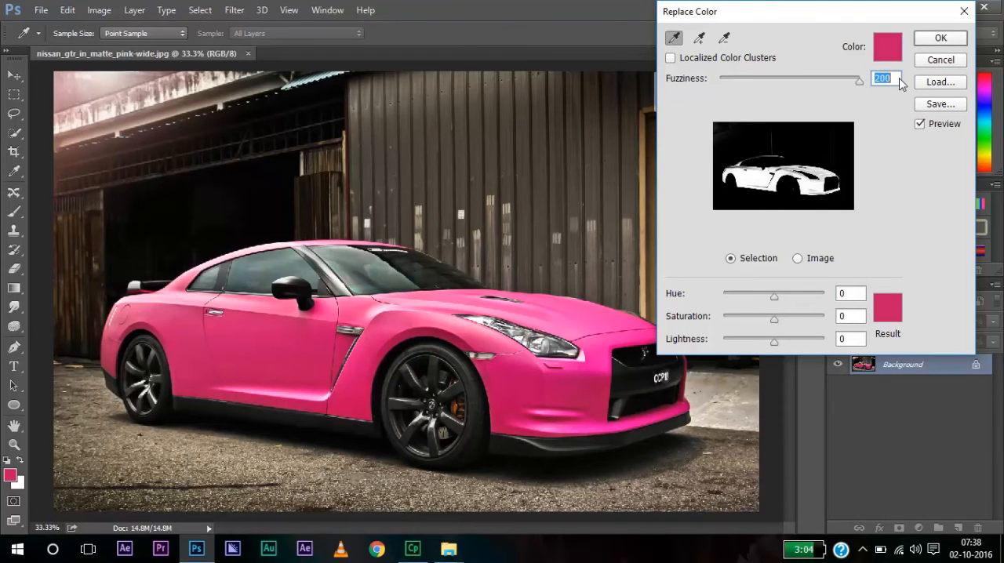
pyautogui.moveTo(774, 298)
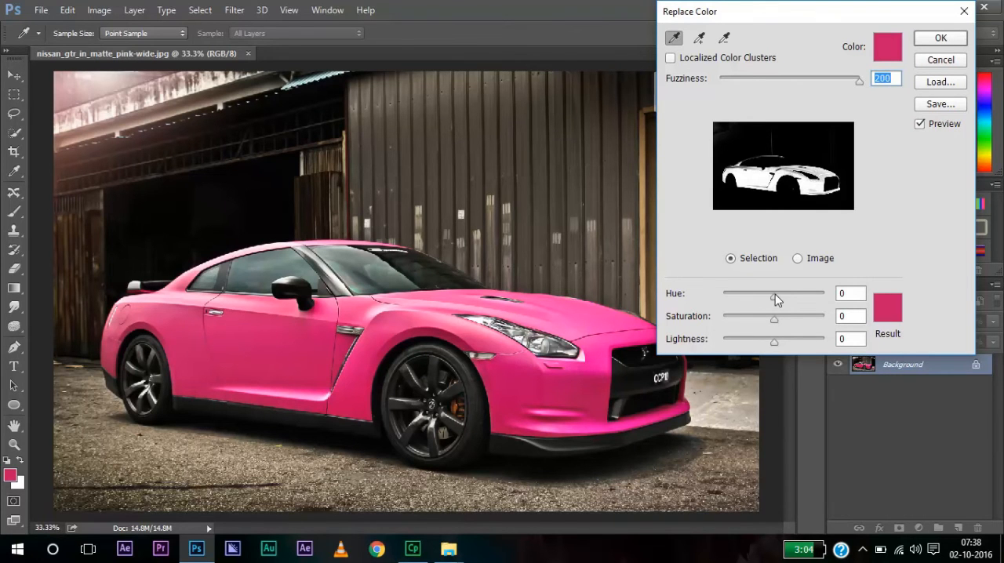
pyautogui.moveTo(775, 297); pyautogui.dragTo(743, 297)
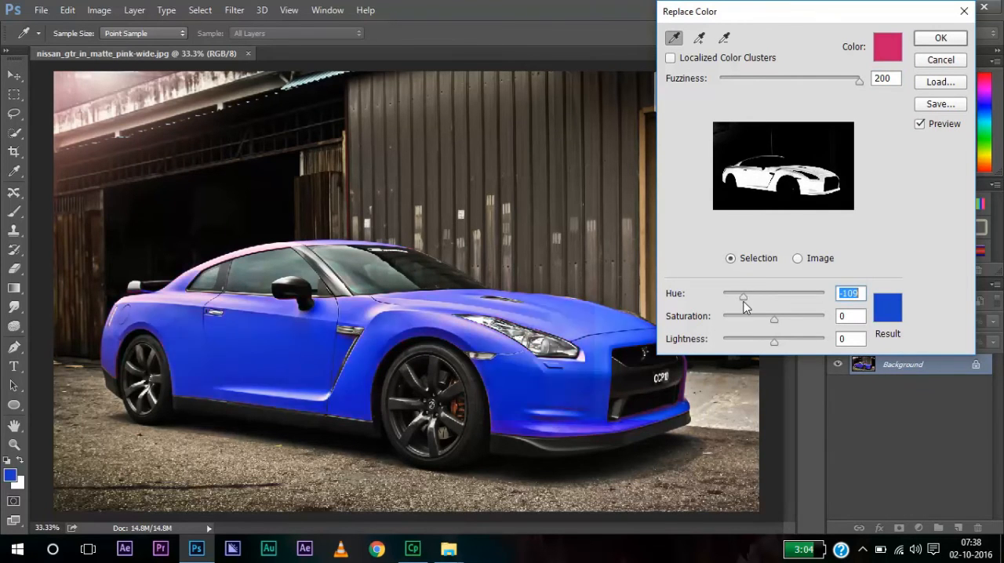
pyautogui.moveTo(742, 296); pyautogui.dragTo(723, 297)
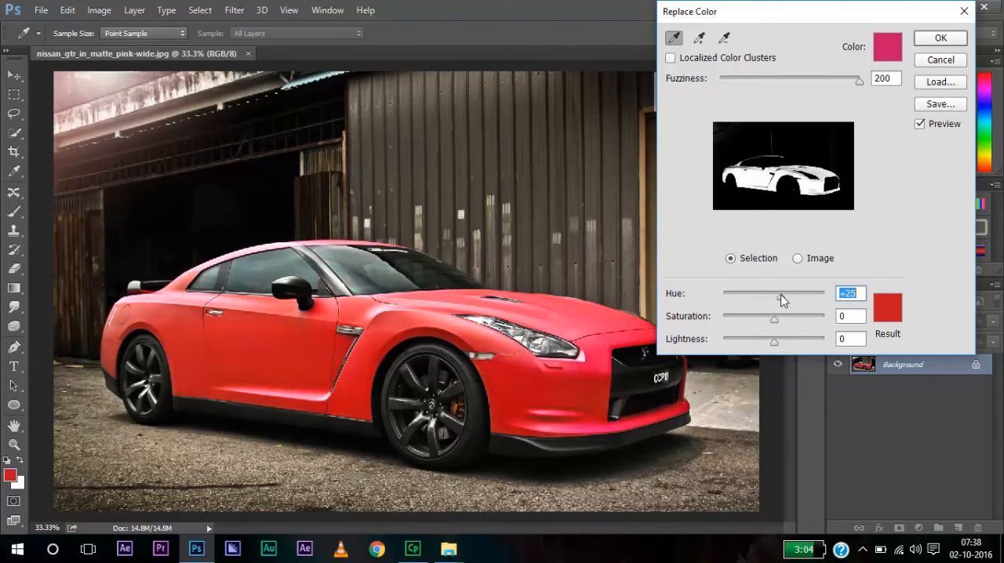
pyautogui.moveTo(782, 293); pyautogui.dragTo(779, 293)
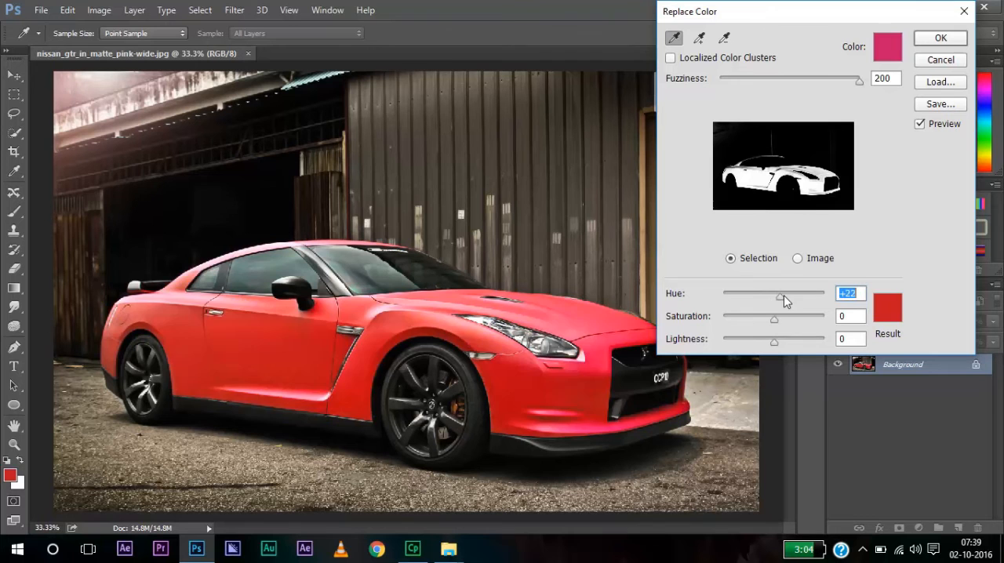
pyautogui.moveTo(784, 299); pyautogui.dragTo(798, 299)
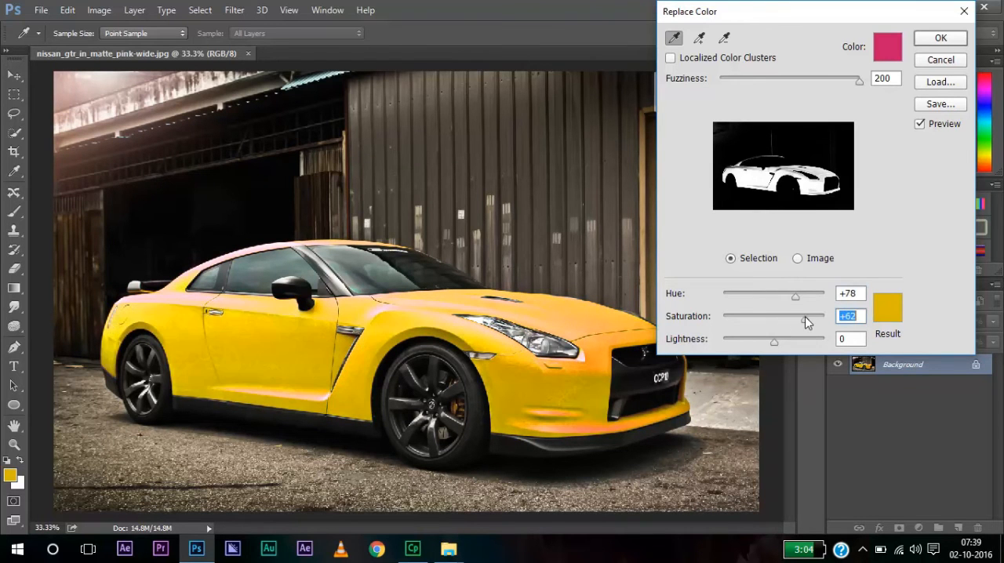
pyautogui.moveTo(800, 317); pyautogui.dragTo(726, 318)
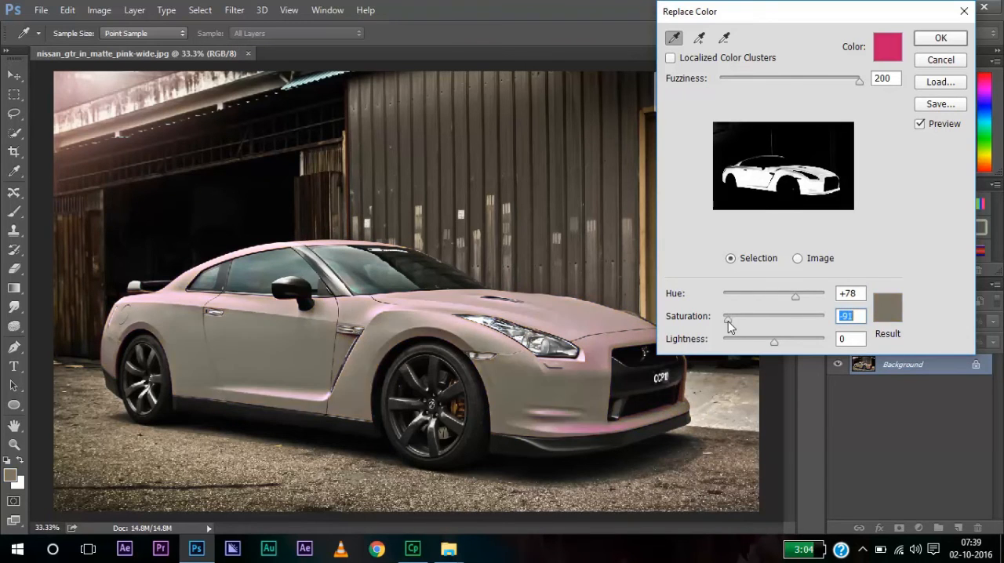
pyautogui.moveTo(727, 325); pyautogui.dragTo(774, 325)
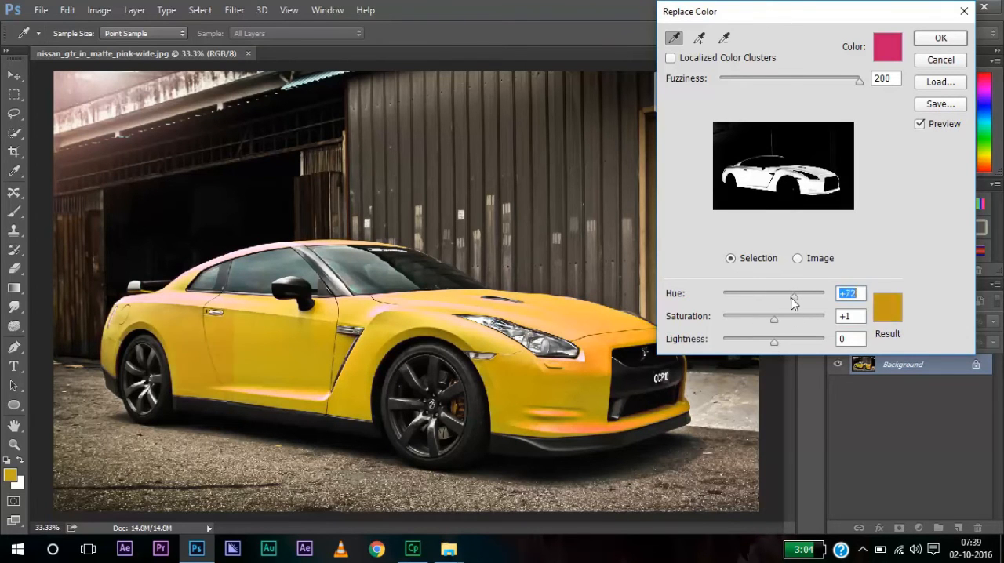
pyautogui.moveTo(792, 300); pyautogui.dragTo(803, 300)
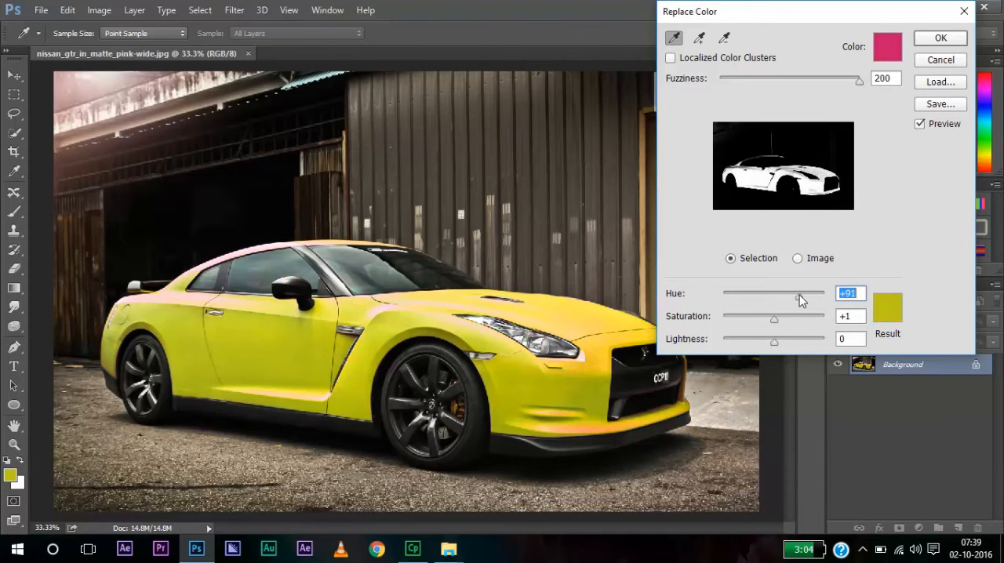
pyautogui.moveTo(800, 293); pyautogui.dragTo(795, 293)
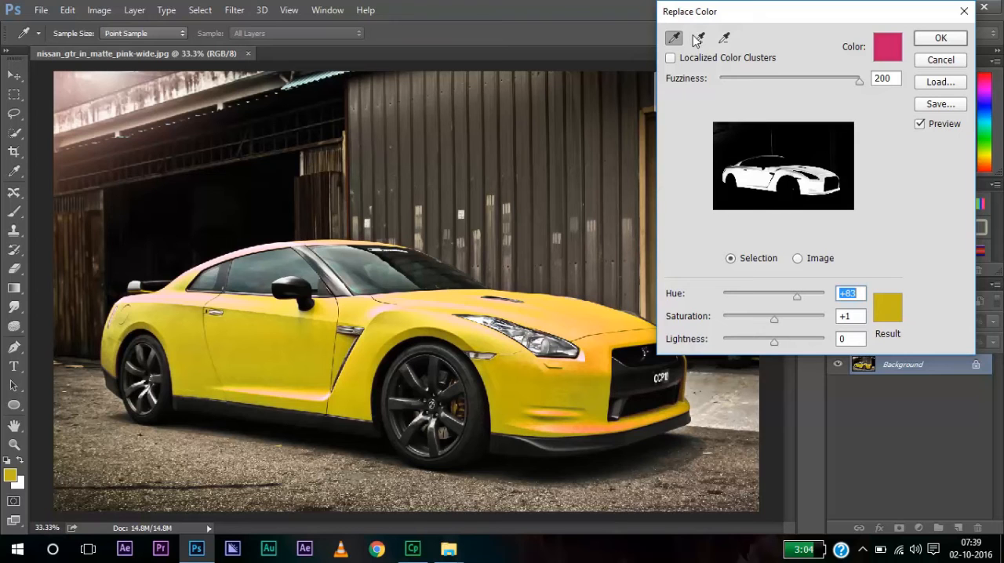
# - Switch to the Add to Sample eyedropper to include more pink car areas
pyautogui.click(698, 37)
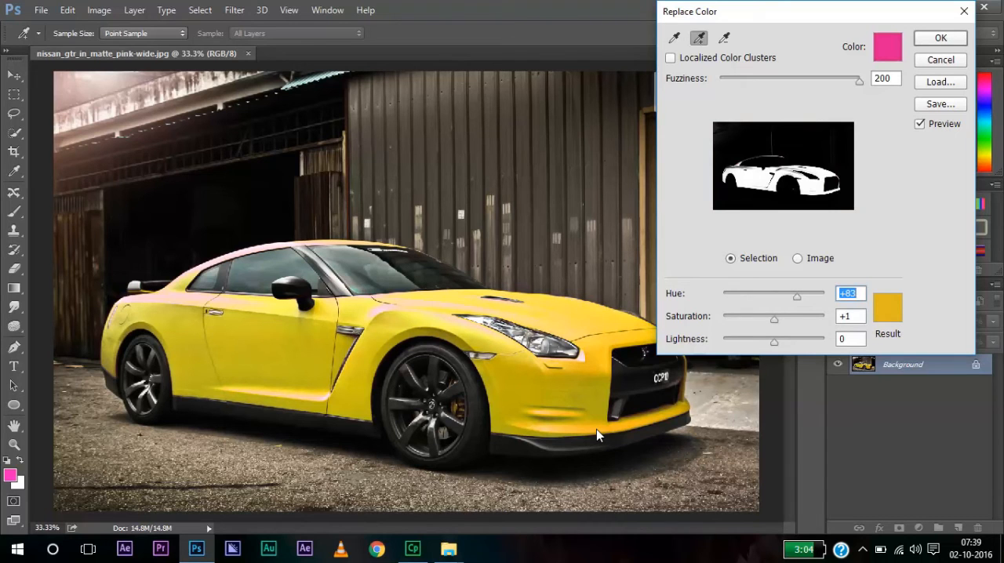
pyautogui.moveTo(941, 38)
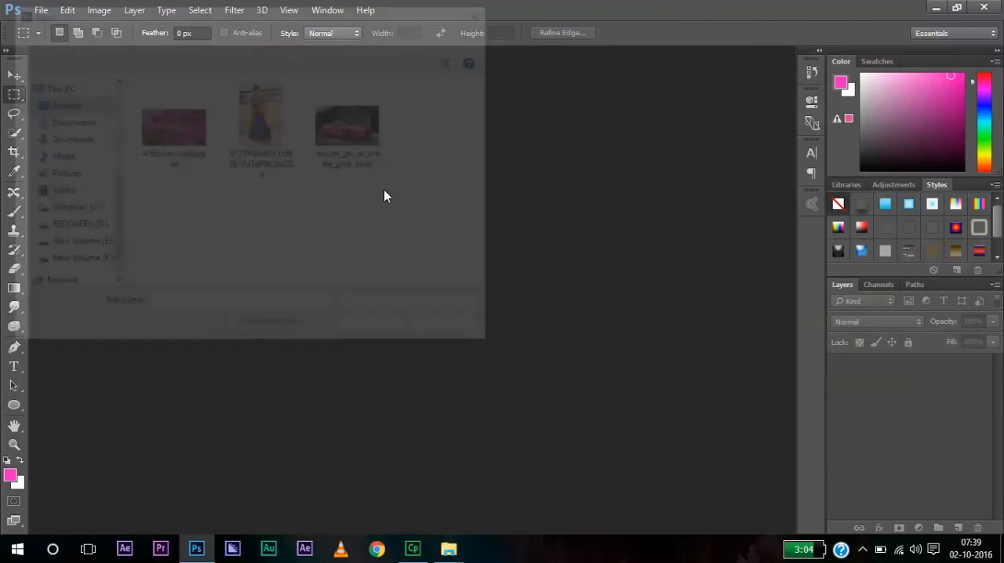
# - Open the photo of the girl in the red and blue dress and open the Layer menu
pyautogui.doubleClick(260, 118)
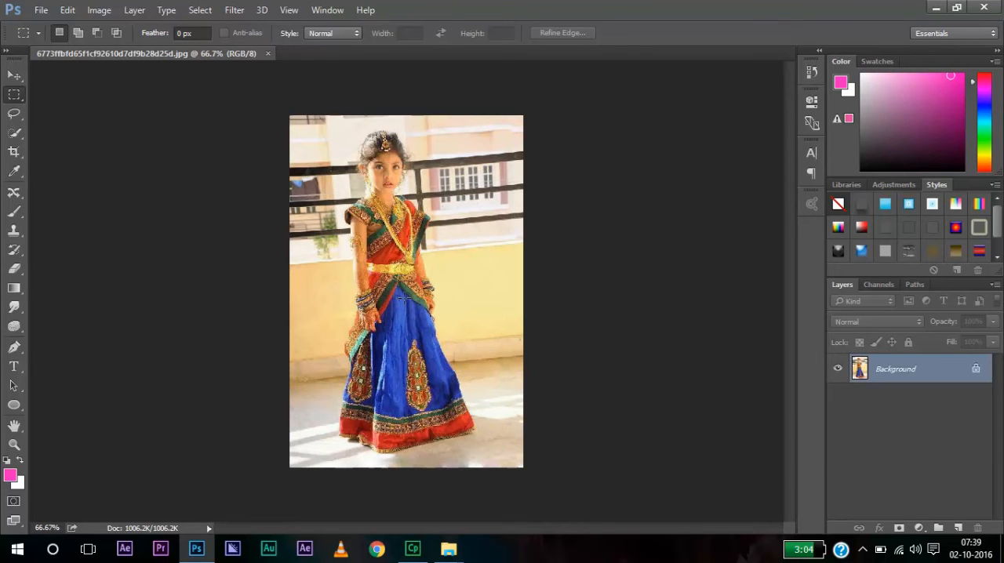
pyautogui.click(138, 10)
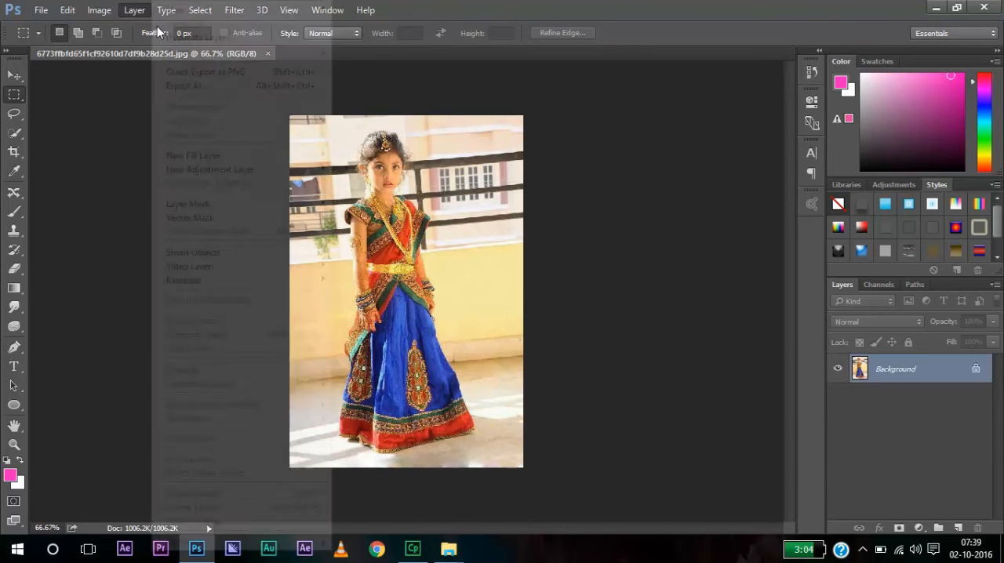
# - Start Replace Color on the girl's photo, lower Fuzziness to 180, and test hue shifts on the skirt
pyautogui.click(98, 9)
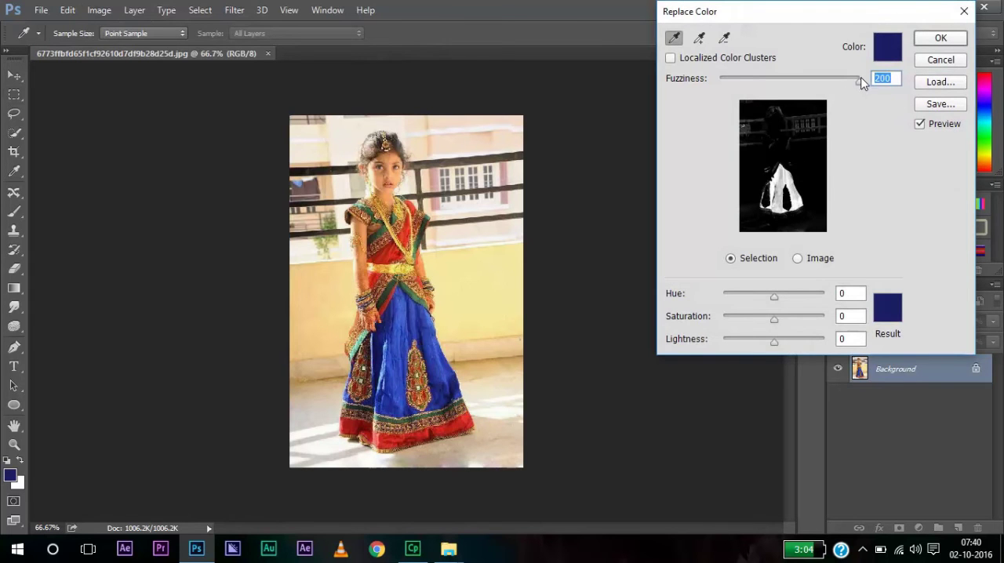
pyautogui.moveTo(861, 78); pyautogui.dragTo(846, 77)
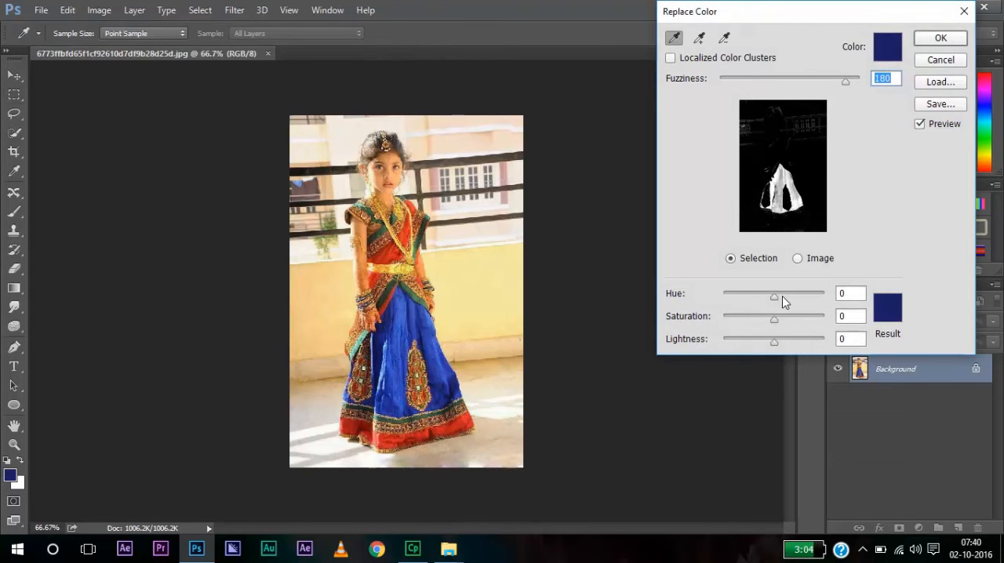
pyautogui.moveTo(774, 297); pyautogui.dragTo(759, 298)
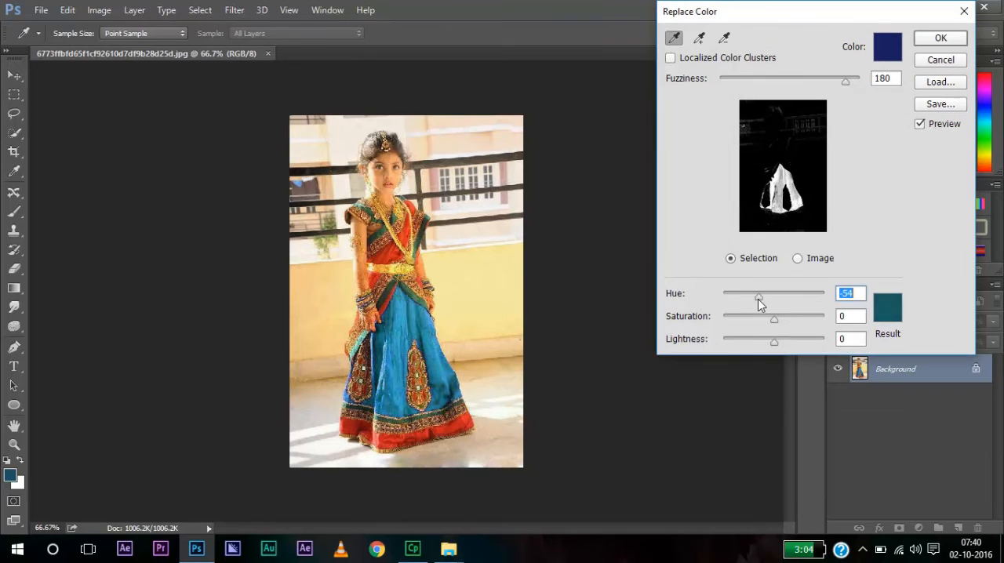
pyautogui.moveTo(758, 299); pyautogui.dragTo(745, 298)
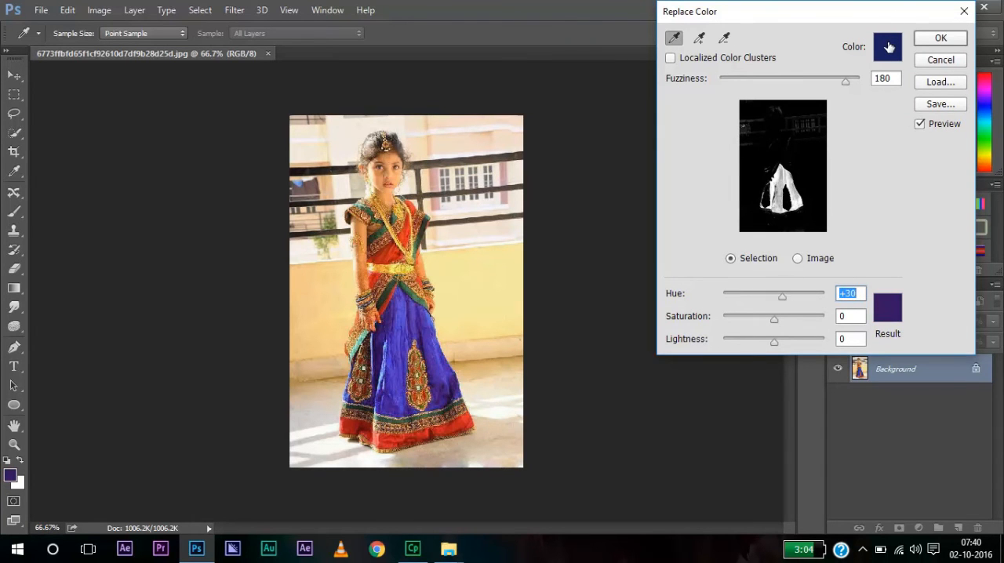
# - Pick dark green as the target colour, set Fuzziness to 91, and test Hue values ending at -54
pyautogui.click(884, 45)
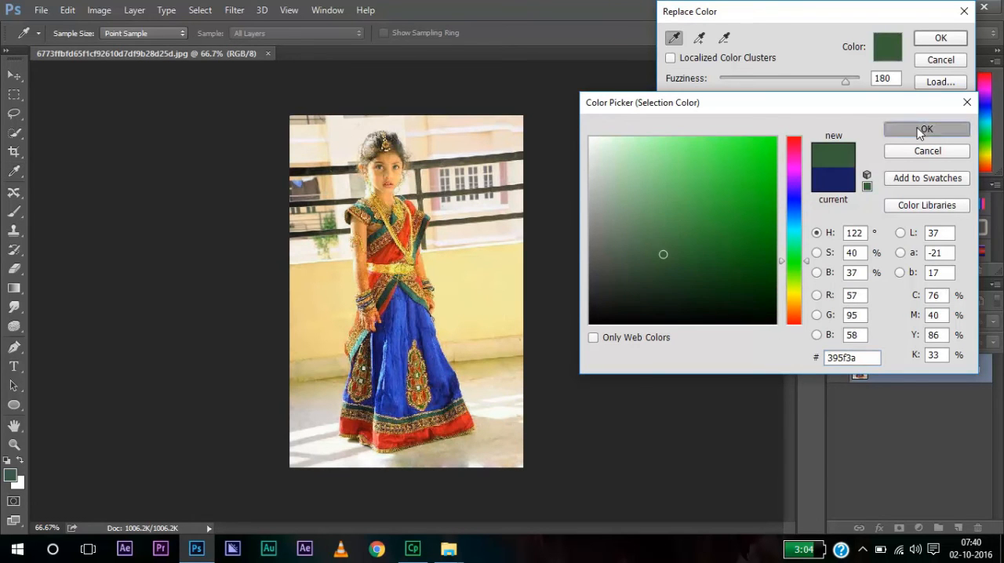
pyautogui.click(926, 129)
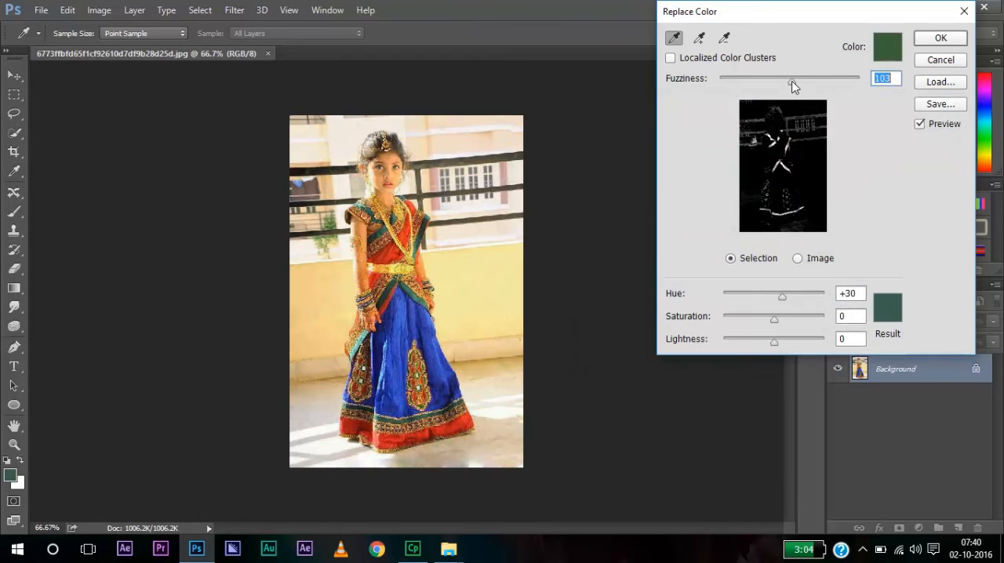
pyautogui.moveTo(794, 78); pyautogui.dragTo(782, 78)
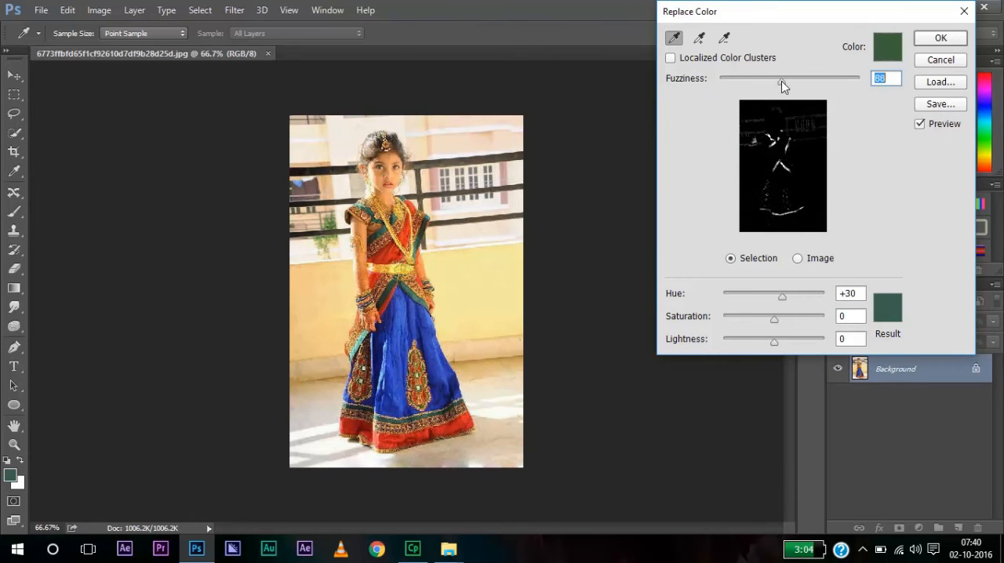
pyautogui.moveTo(781, 295); pyautogui.dragTo(726, 295)
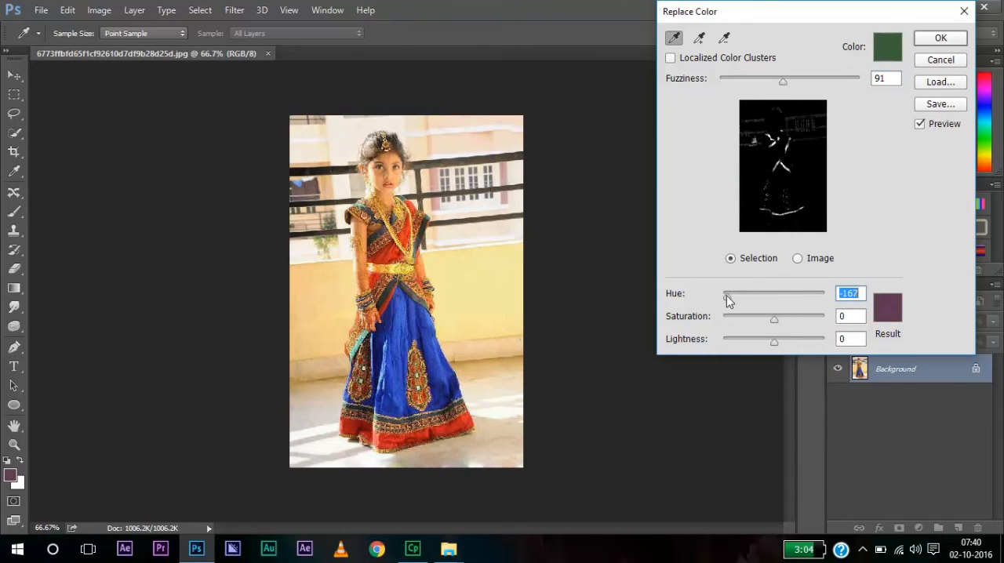
pyautogui.moveTo(725, 292); pyautogui.dragTo(737, 293)
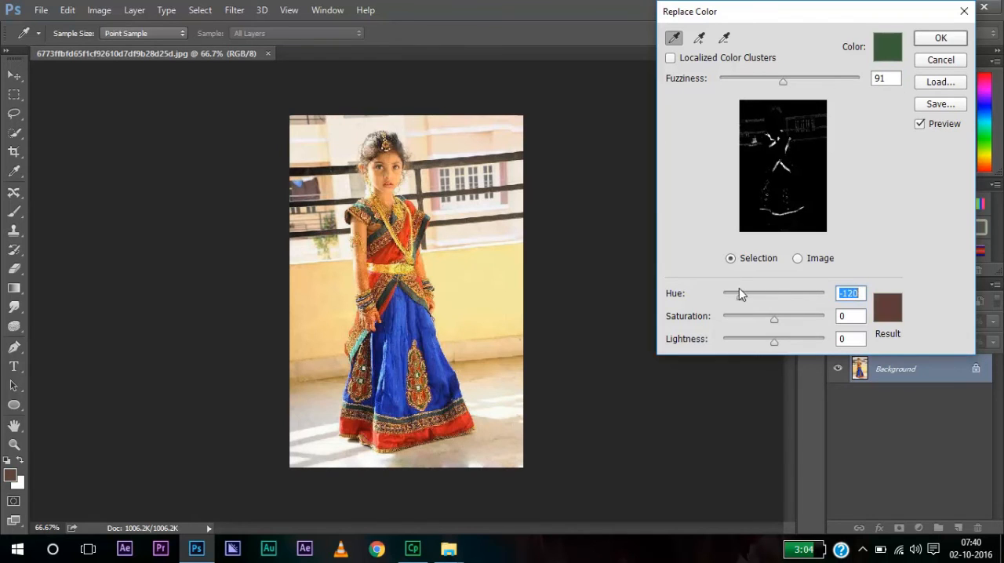
pyautogui.moveTo(741, 293); pyautogui.dragTo(815, 293)
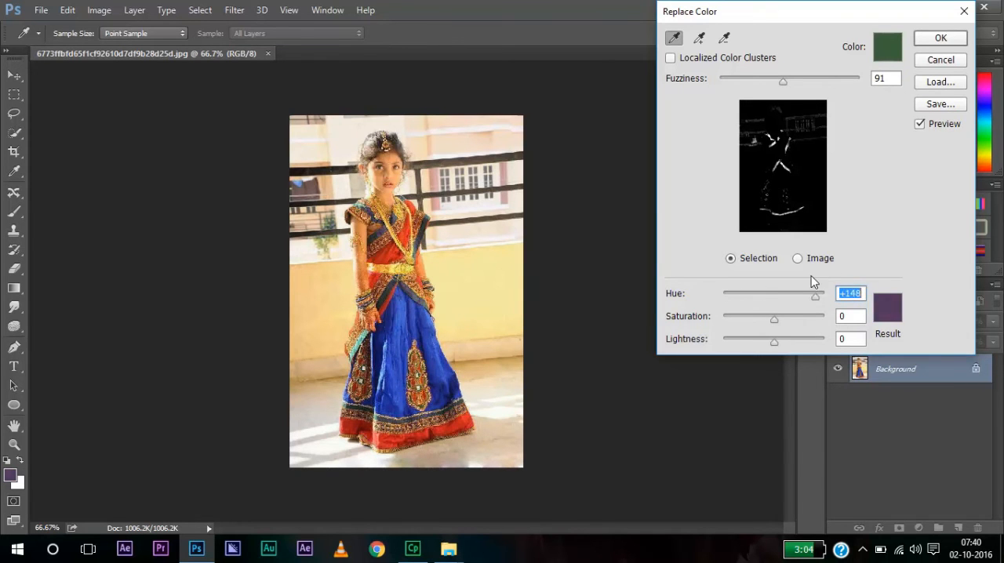
pyautogui.moveTo(815, 296); pyautogui.dragTo(818, 293)
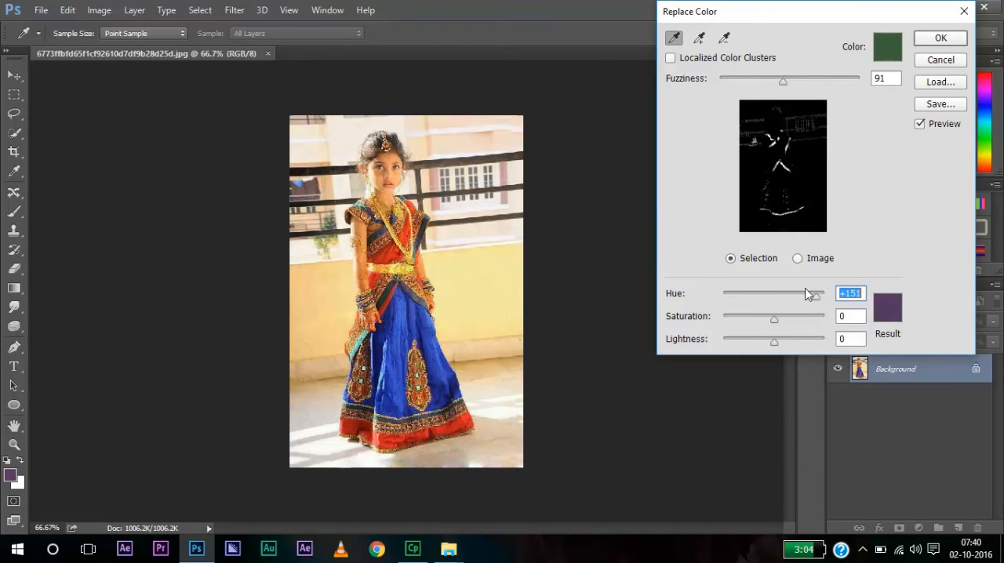
pyautogui.moveTo(813, 293); pyautogui.dragTo(792, 293)
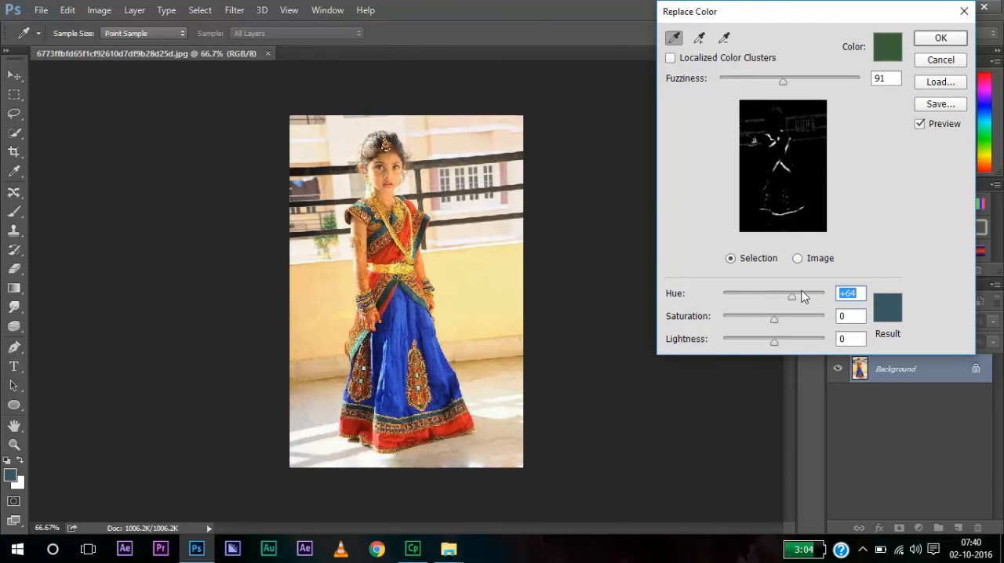
pyautogui.moveTo(791, 296); pyautogui.dragTo(756, 296)
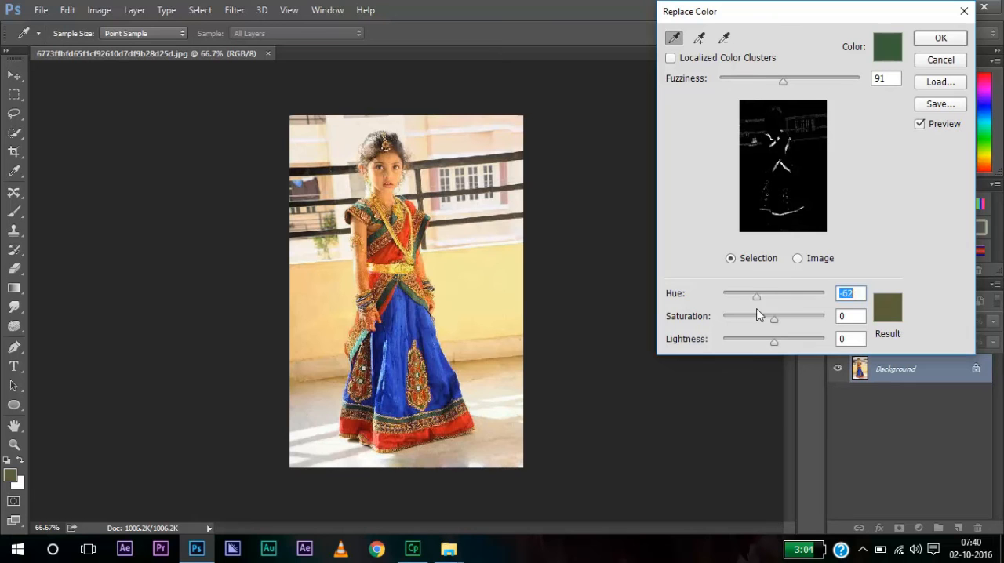
pyautogui.moveTo(756, 296); pyautogui.dragTo(823, 296)
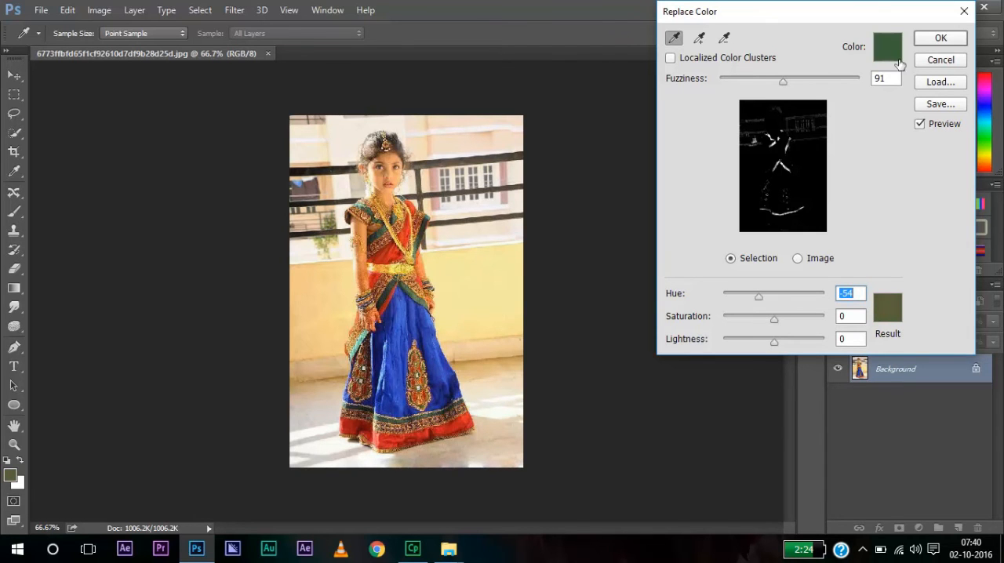
# - Cancel Replace Color and paint a Quick Selection over the girl from face down to body
pyautogui.click(939, 60)
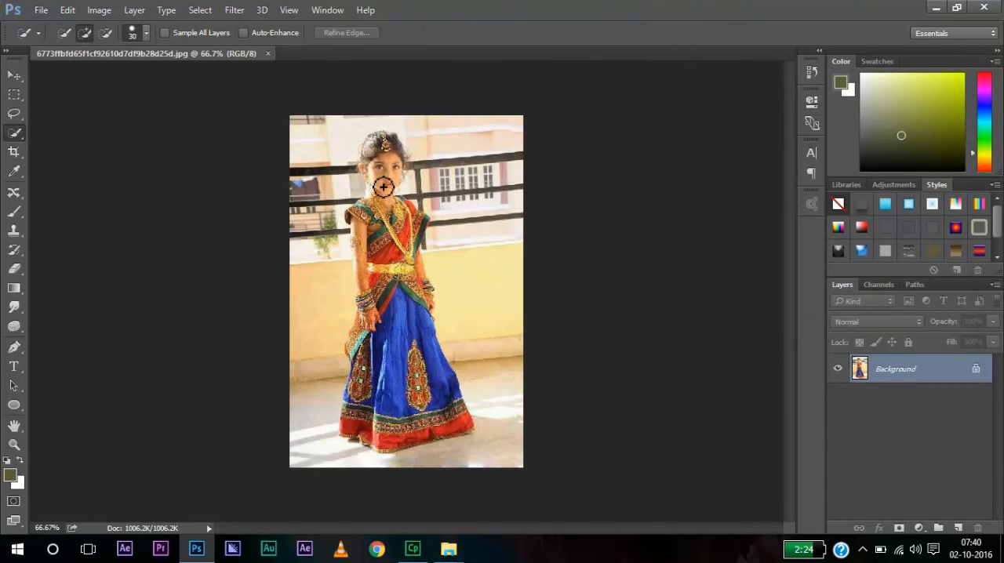
pyautogui.click(386, 187)
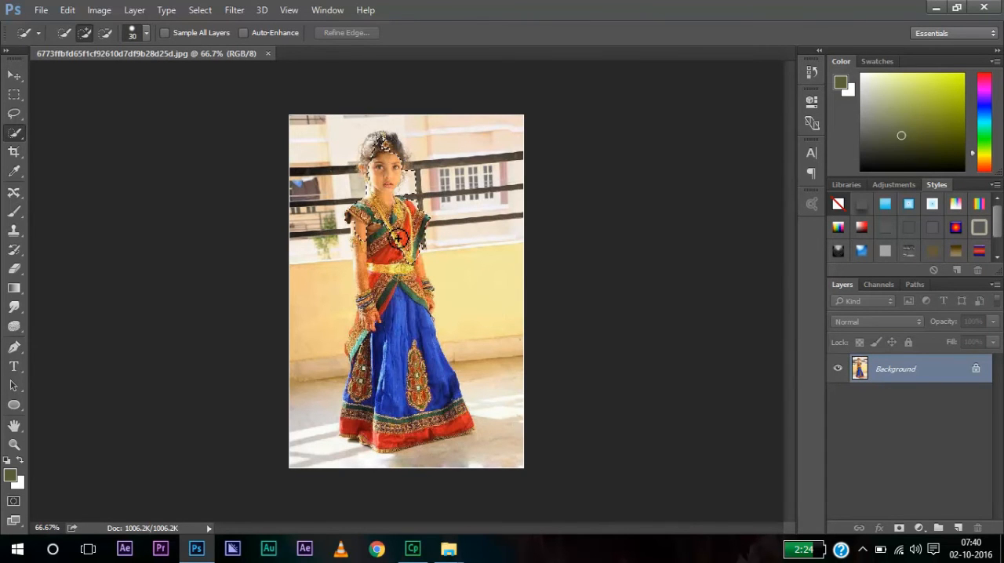
pyautogui.moveTo(396, 240); pyautogui.dragTo(400, 392)
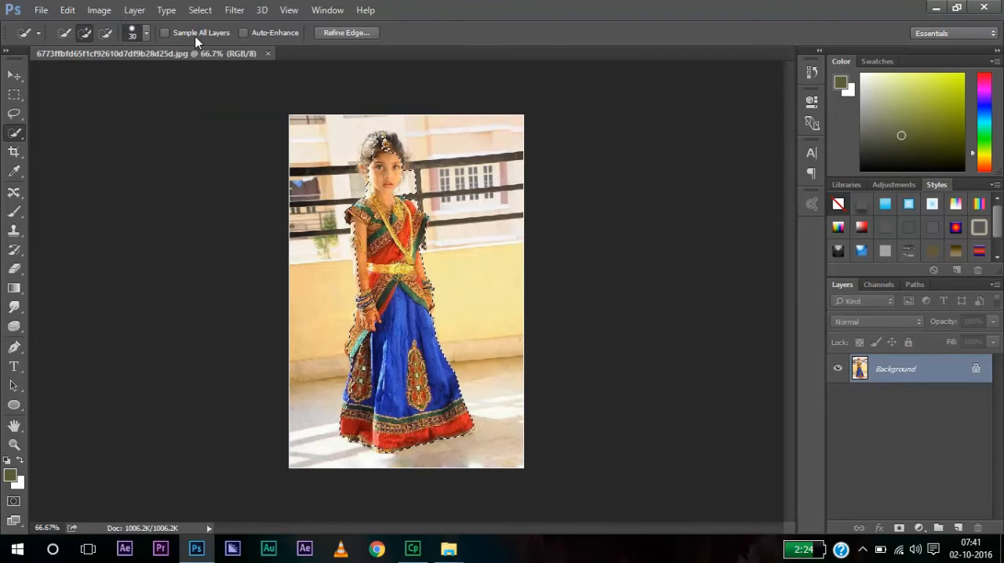
# - Reopen Replace Color on the selected girl and narrow Fuzziness, starting around 139
pyautogui.click(98, 10)
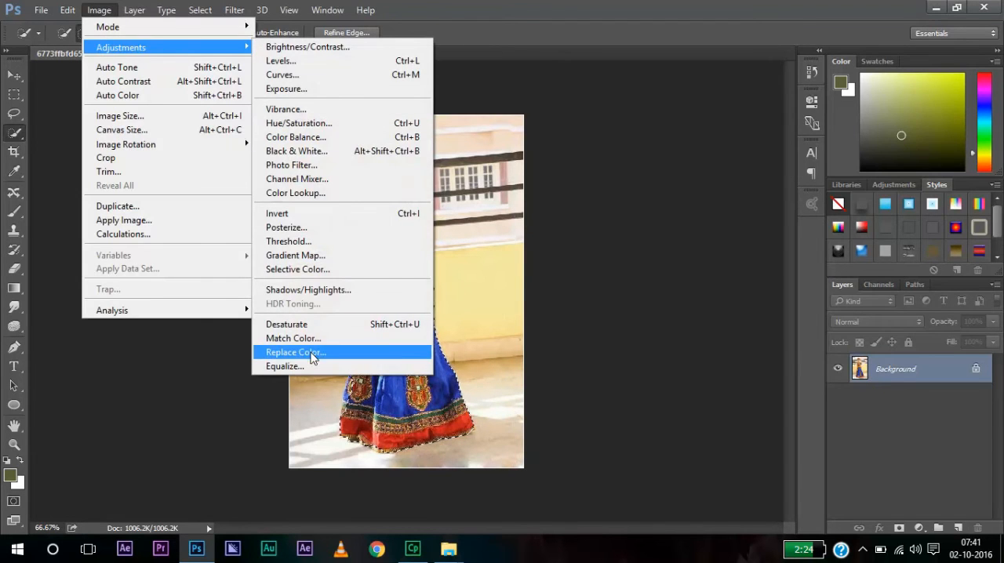
pyautogui.click(294, 352)
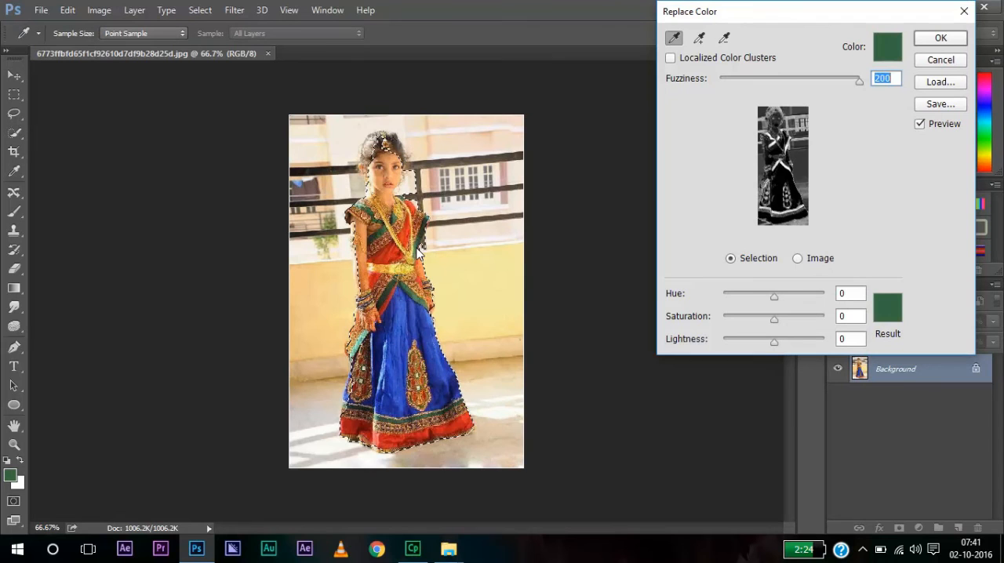
pyautogui.moveTo(856, 78); pyautogui.dragTo(816, 79)
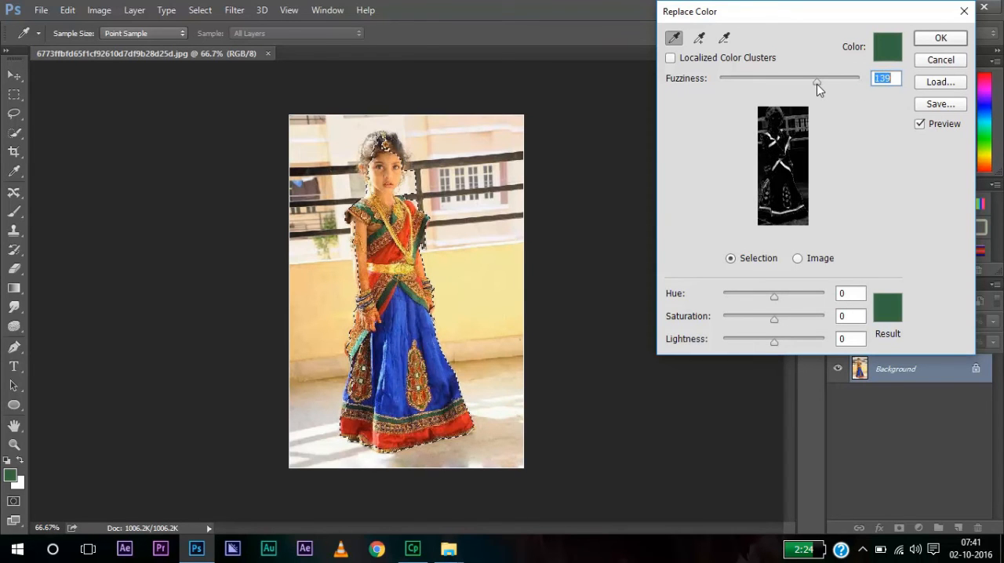
pyautogui.moveTo(818, 77); pyautogui.dragTo(795, 78)
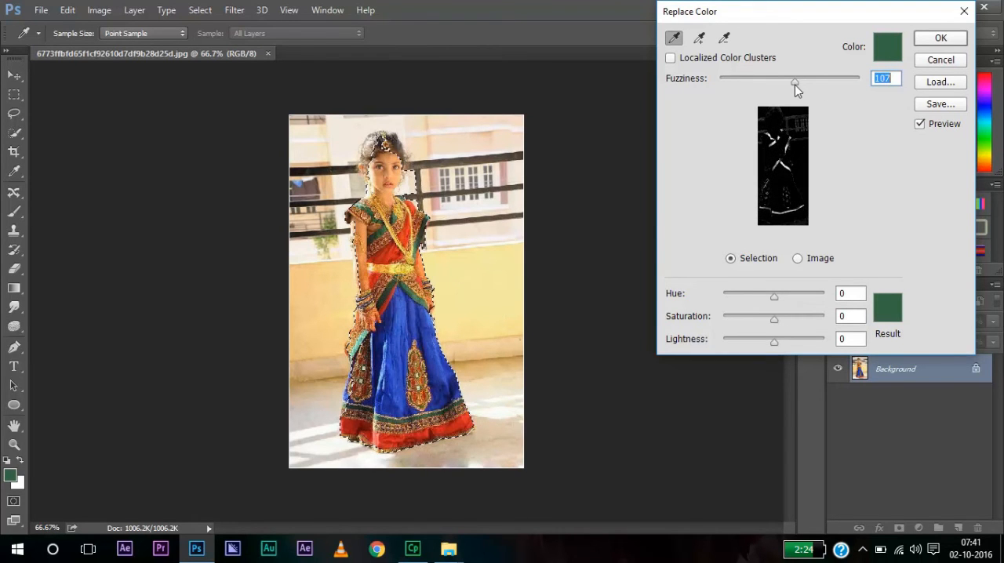
pyautogui.moveTo(794, 80); pyautogui.dragTo(798, 80)
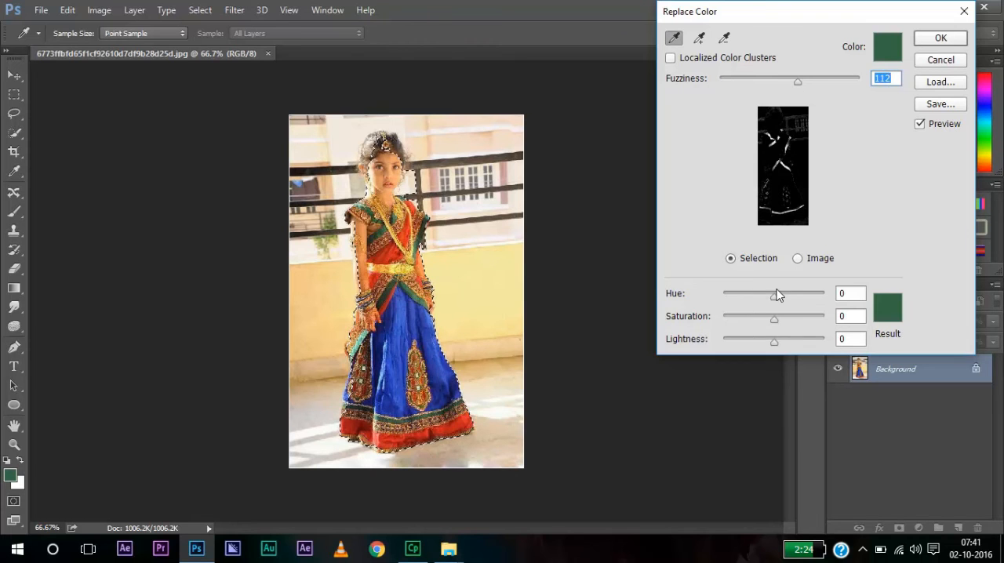
# - Try several replacement Hue values up to the maximum, then discard the colour replacement
pyautogui.moveTo(774, 294); pyautogui.dragTo(788, 294)
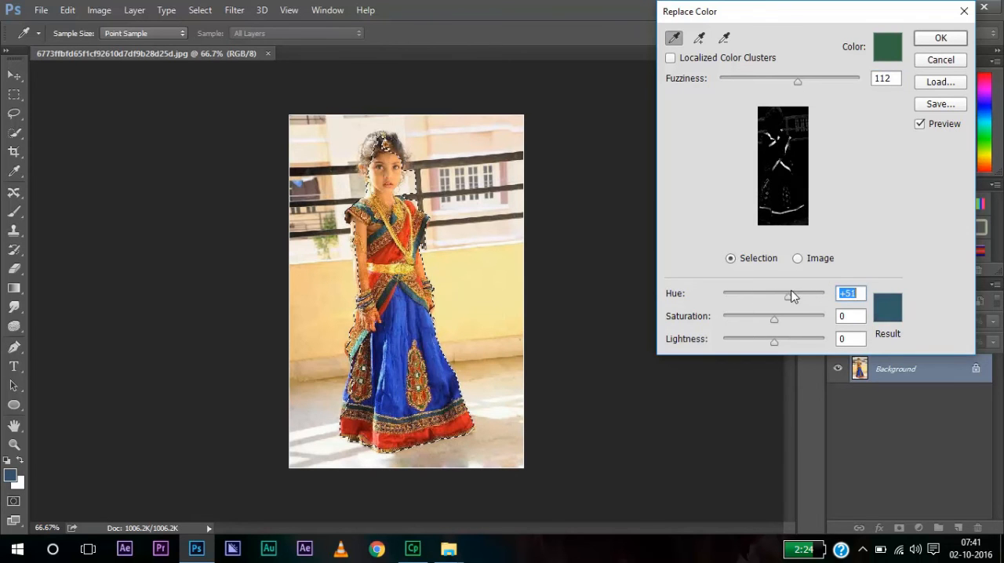
pyautogui.moveTo(789, 296); pyautogui.dragTo(797, 297)
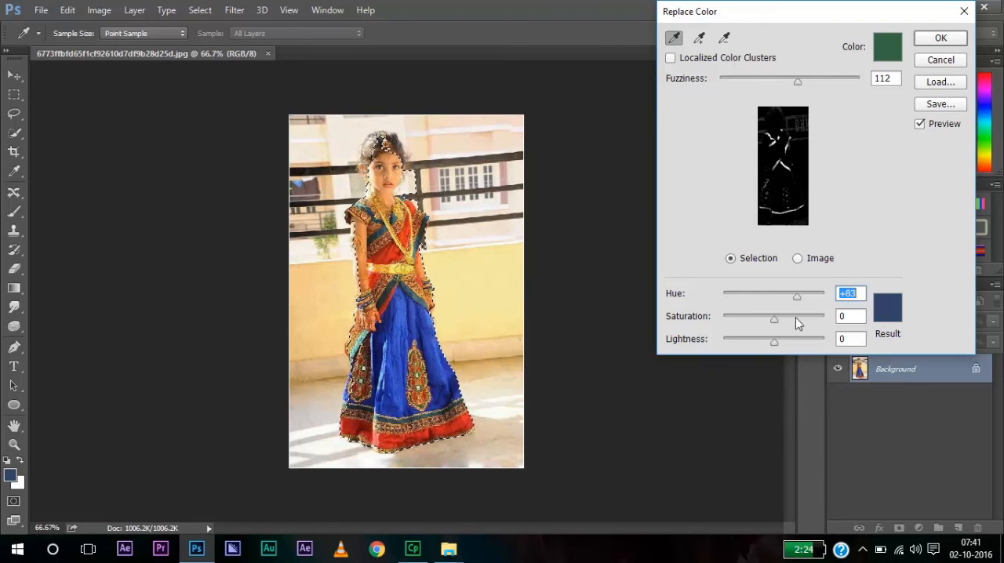
pyautogui.moveTo(796, 296); pyautogui.dragTo(734, 297)
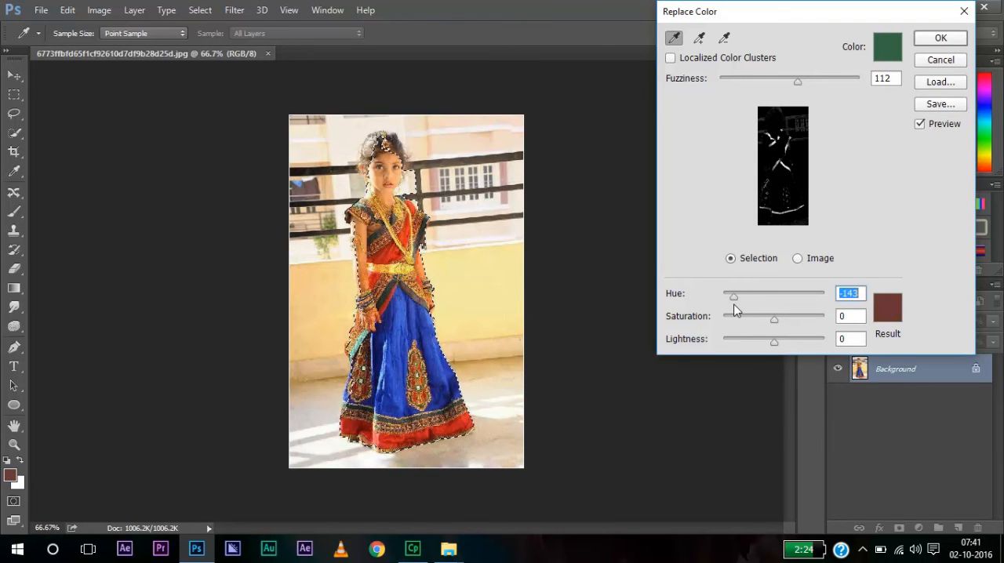
pyautogui.moveTo(733, 293); pyautogui.dragTo(823, 294)
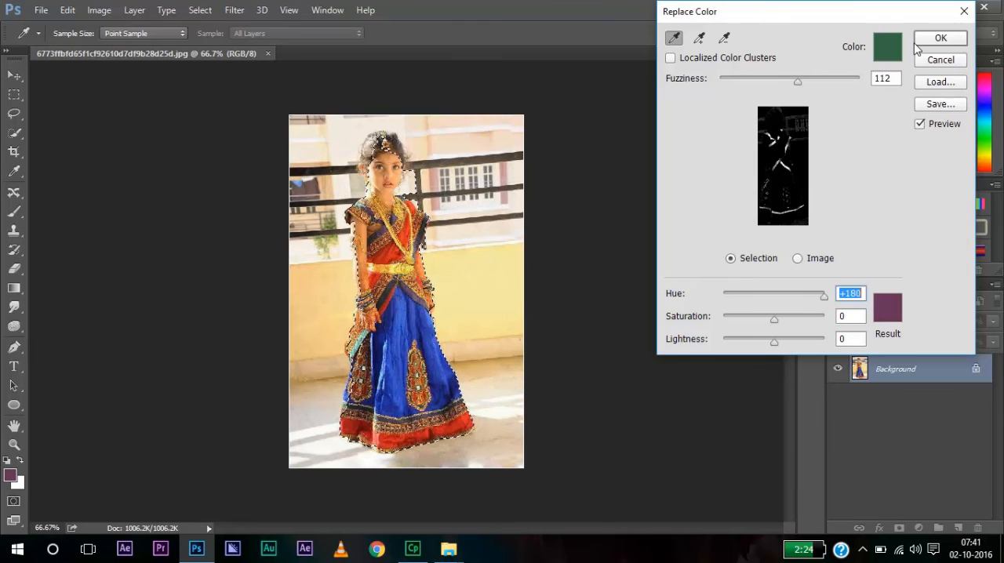
pyautogui.click(939, 37)
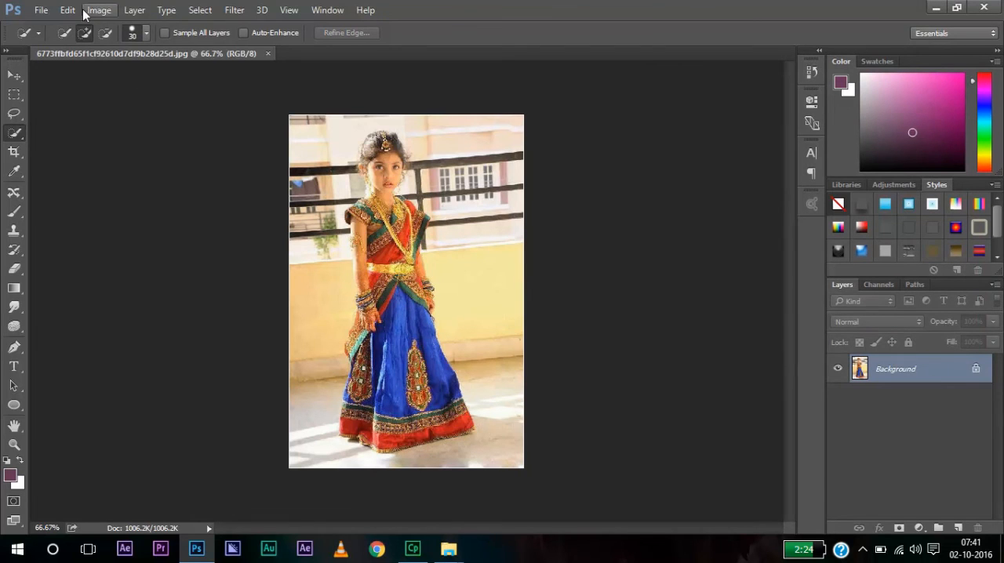
pyautogui.click(52, 11)
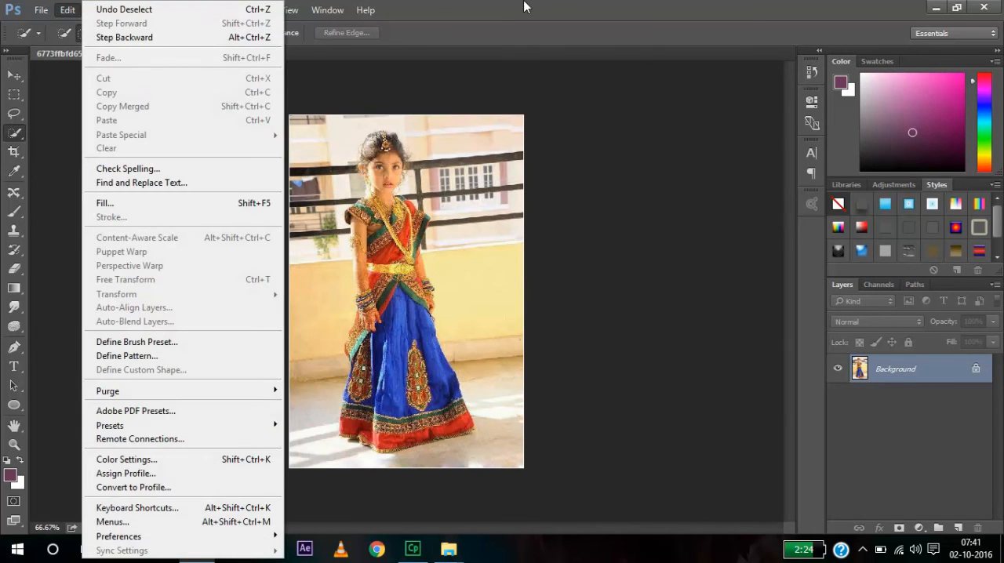
pyautogui.click(76, 11)
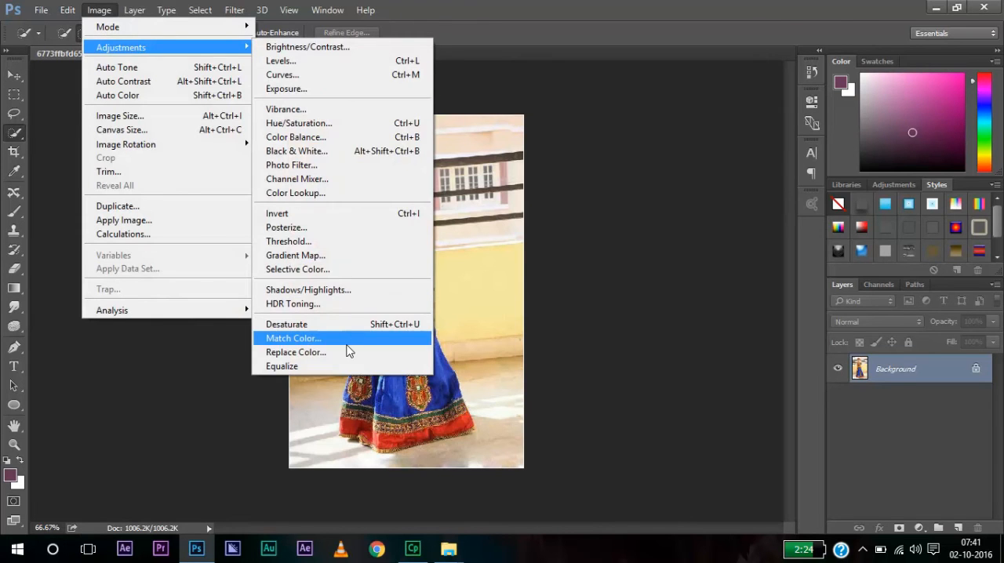
pyautogui.click(295, 351)
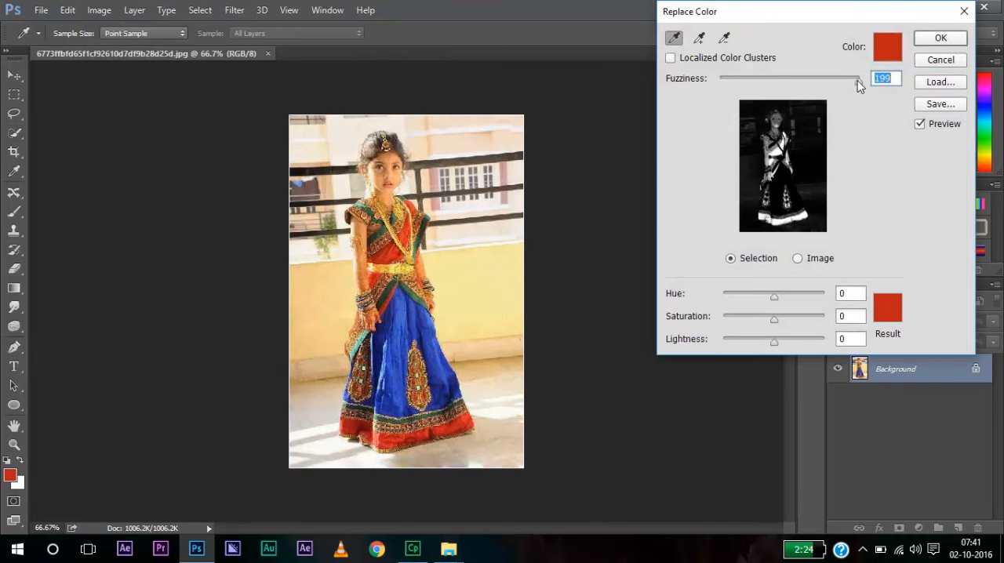
pyautogui.moveTo(855, 77); pyautogui.dragTo(822, 77)
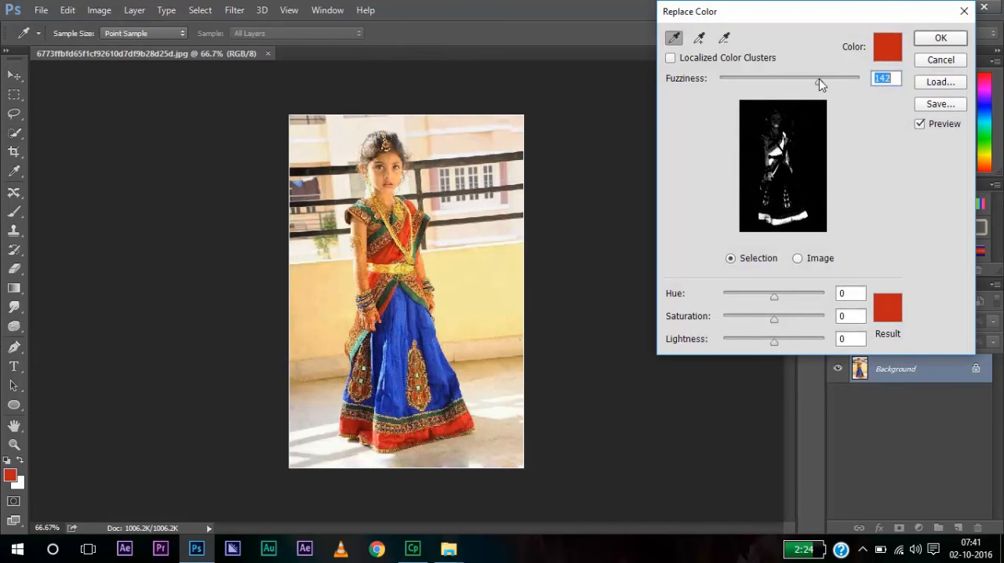
pyautogui.moveTo(773, 297); pyautogui.dragTo(786, 297)
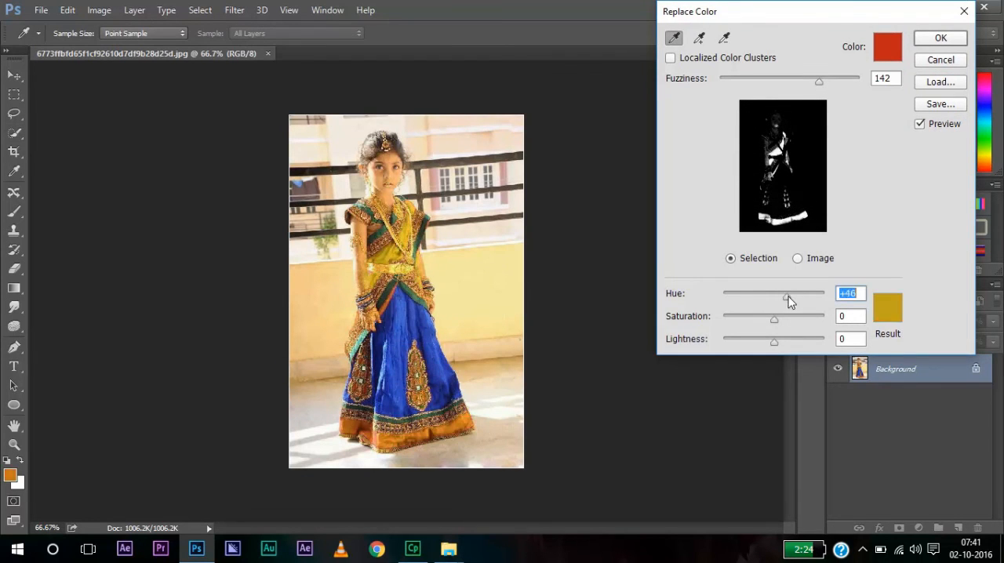
pyautogui.moveTo(786, 299); pyautogui.dragTo(765, 298)
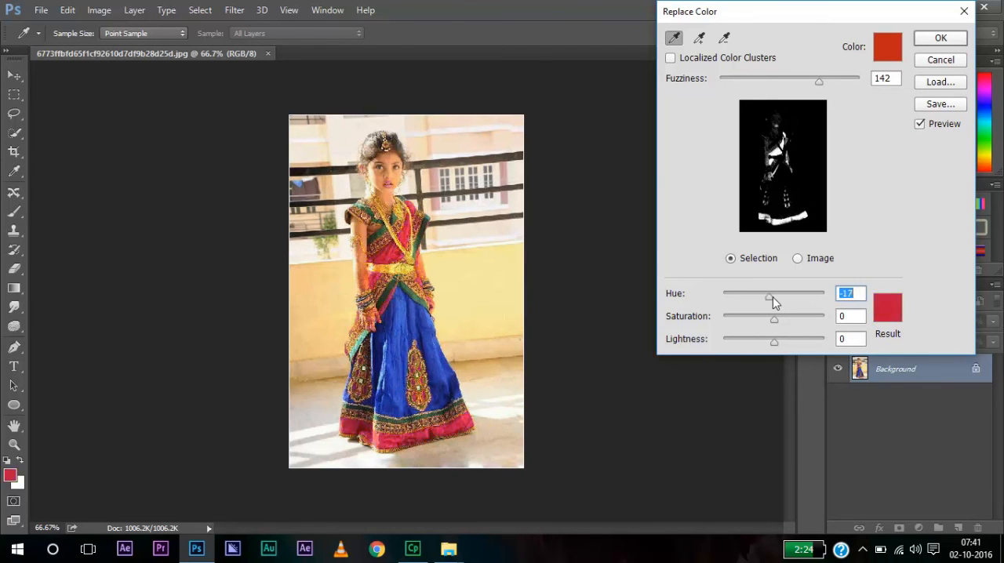
pyautogui.moveTo(768, 299); pyautogui.dragTo(729, 299)
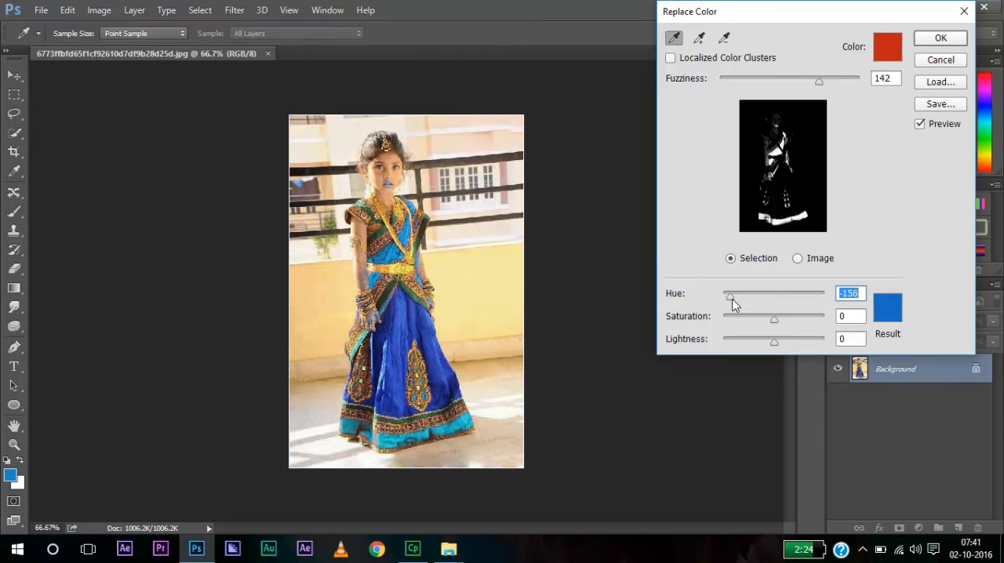
pyautogui.moveTo(729, 296); pyautogui.dragTo(792, 297)
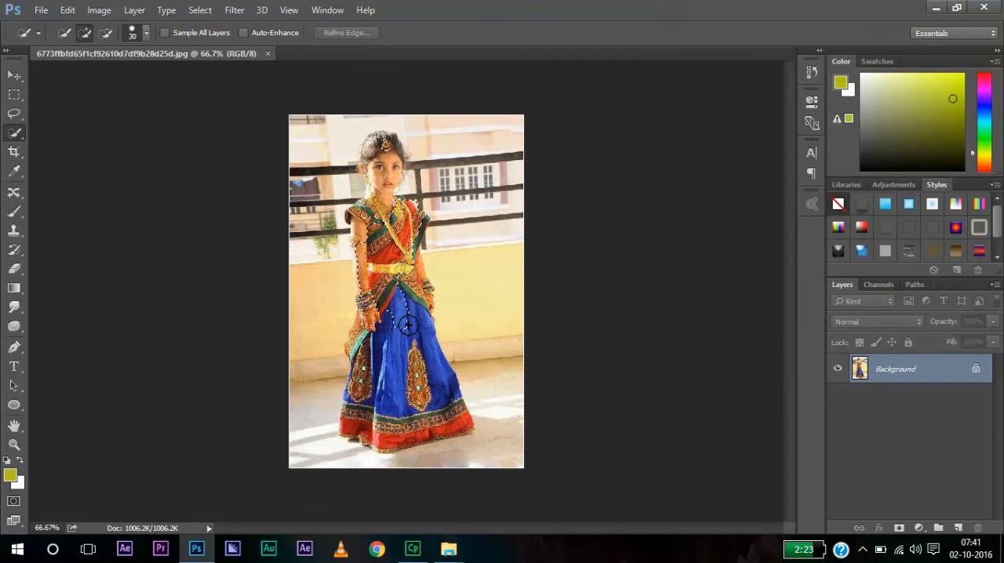
# - Paint a Quick Selection over the girl's figure and her red dress
pyautogui.moveTo(406, 326); pyautogui.dragTo(394, 429)
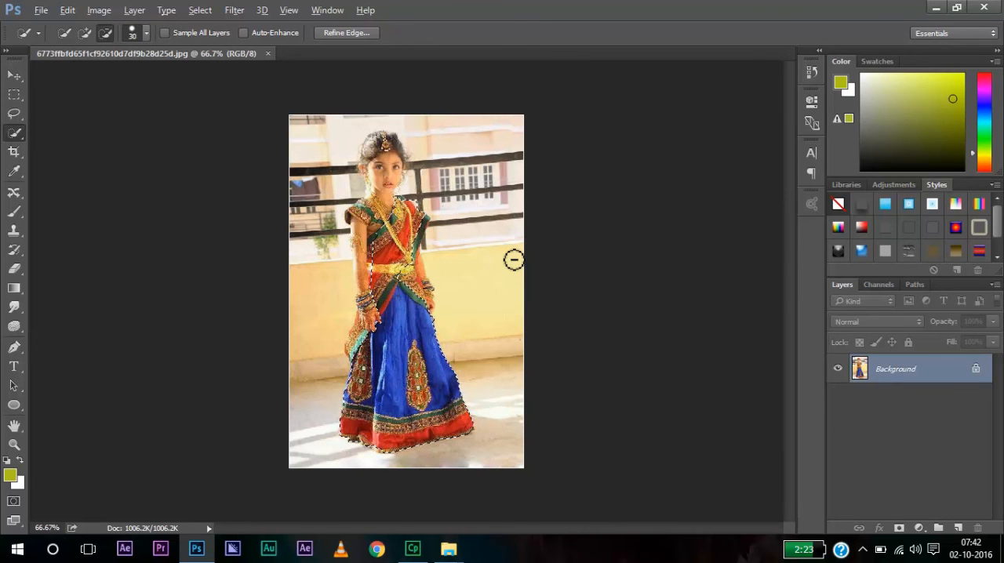
pyautogui.moveTo(447, 251)
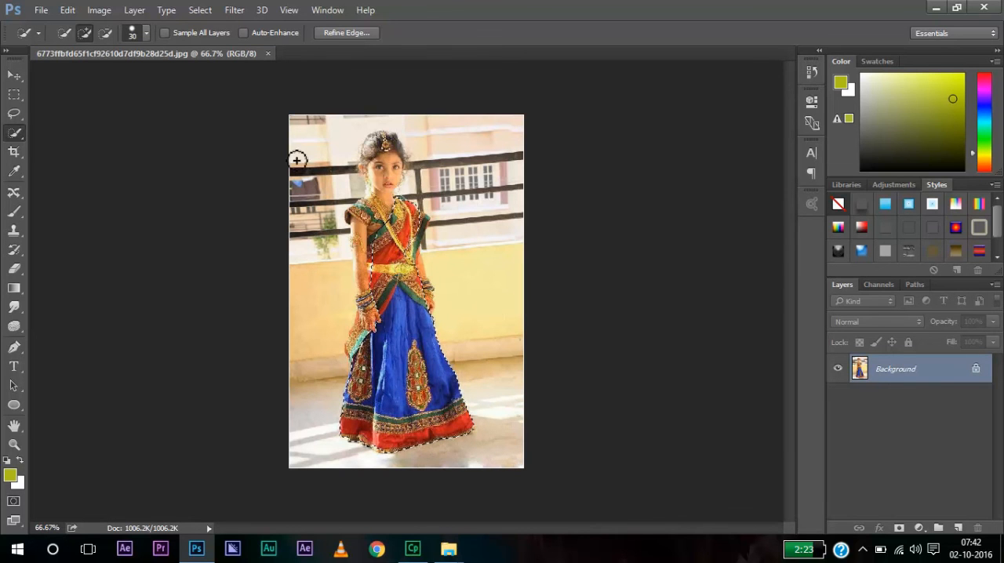
# - In Replace Color, sample the dress red and narrow Fuzziness to 112
pyautogui.click(98, 9)
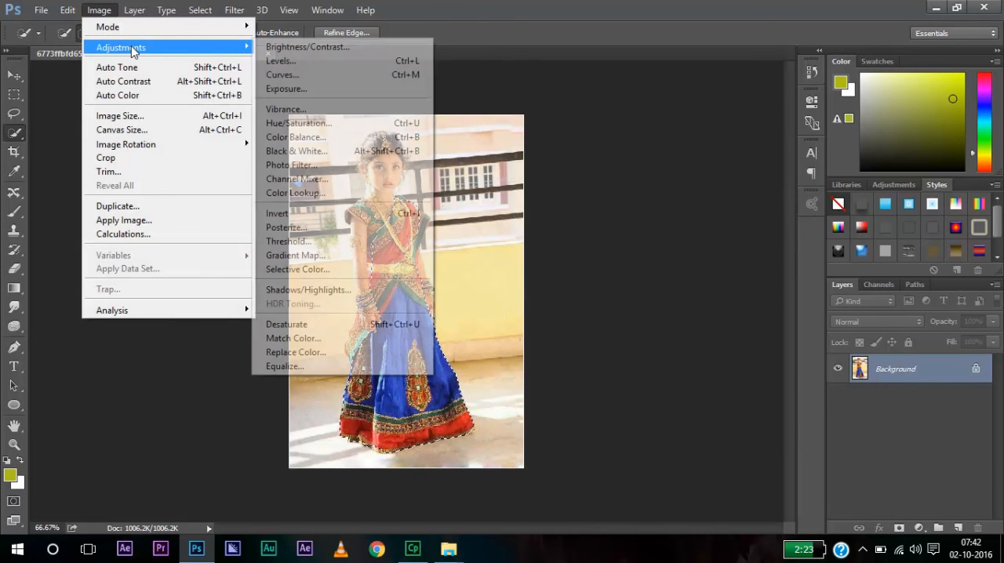
pyautogui.moveTo(312, 358)
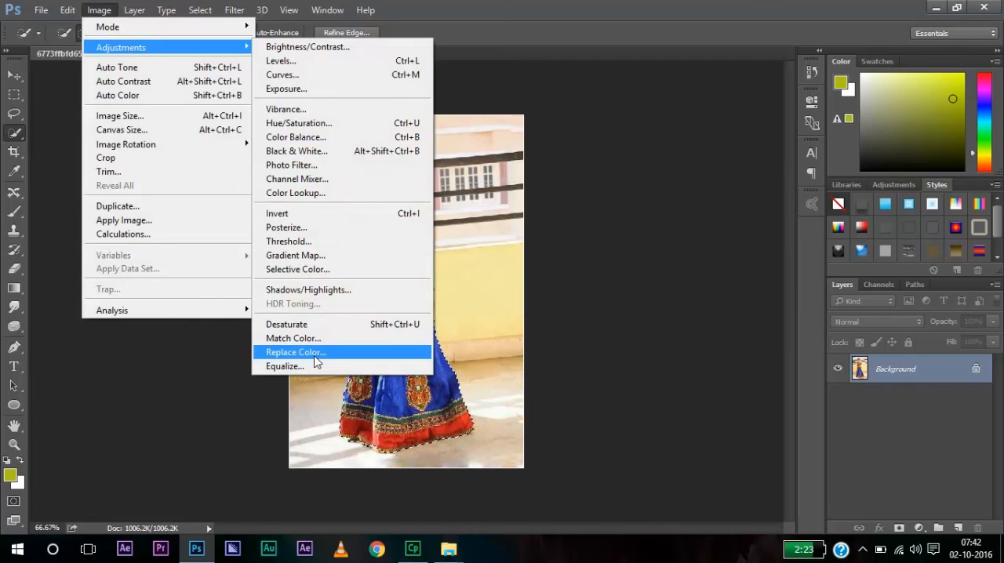
pyautogui.click(296, 352)
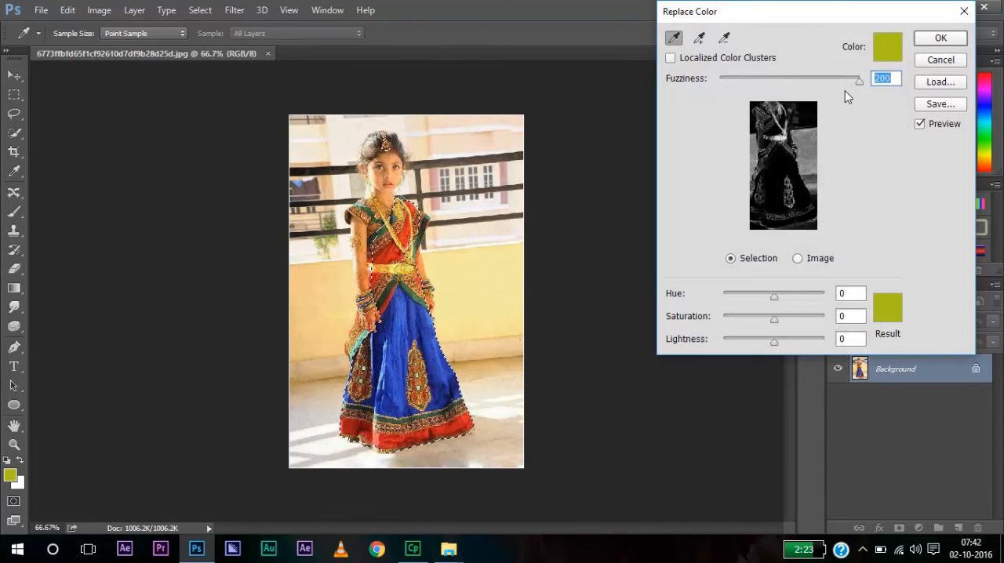
pyautogui.moveTo(858, 80); pyautogui.dragTo(828, 80)
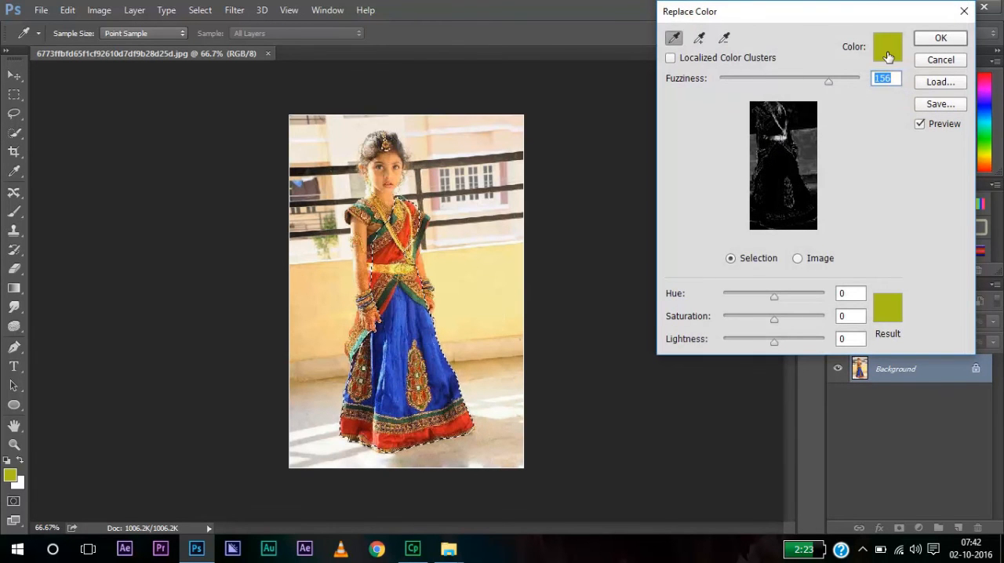
pyautogui.click(888, 44)
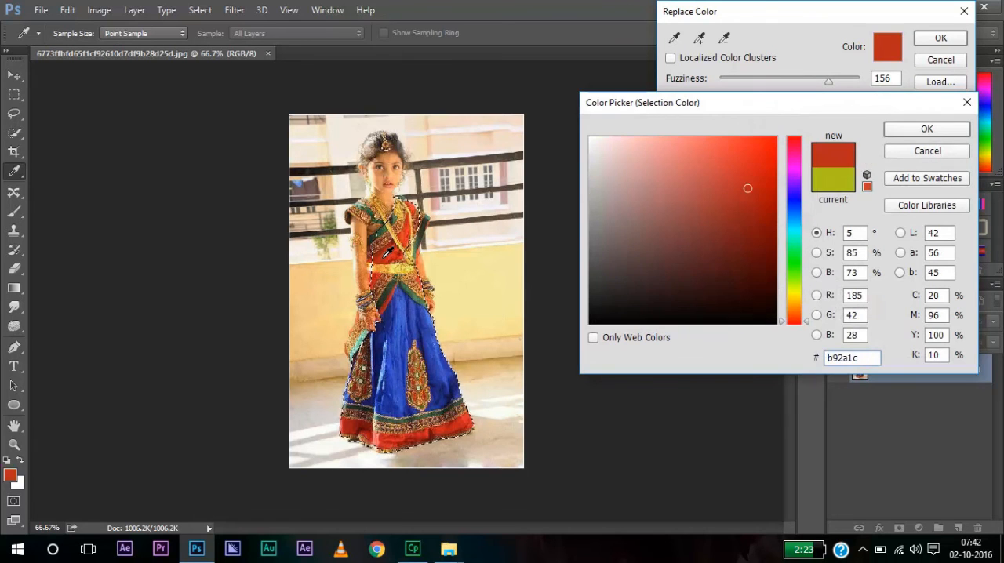
pyautogui.click(926, 129)
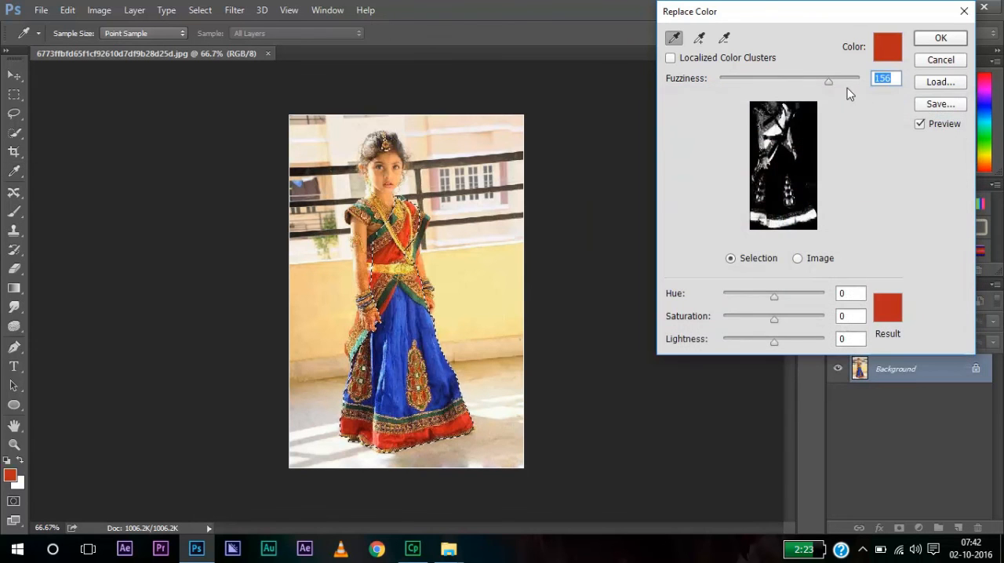
pyautogui.moveTo(829, 82); pyautogui.dragTo(808, 81)
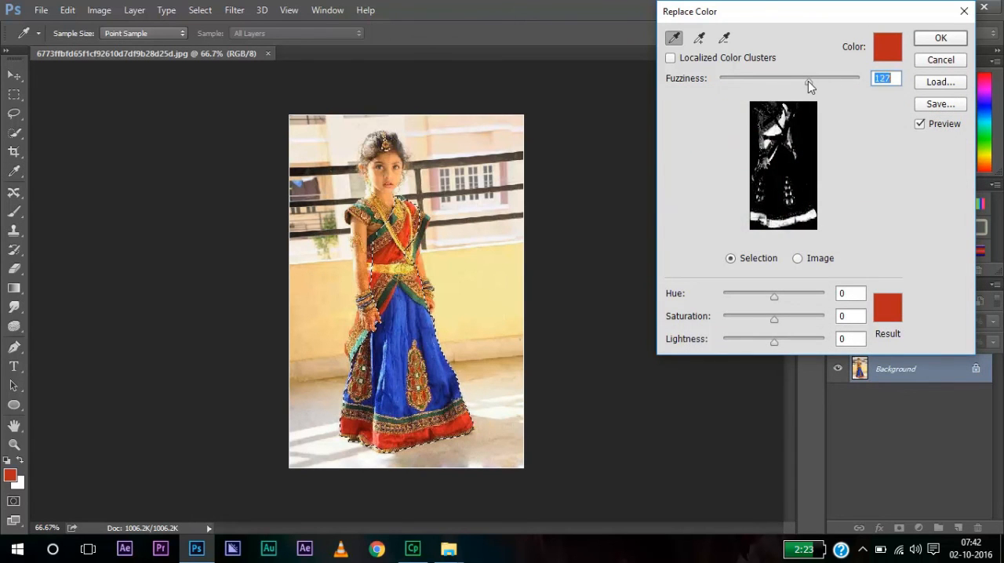
pyautogui.moveTo(807, 77); pyautogui.dragTo(798, 82)
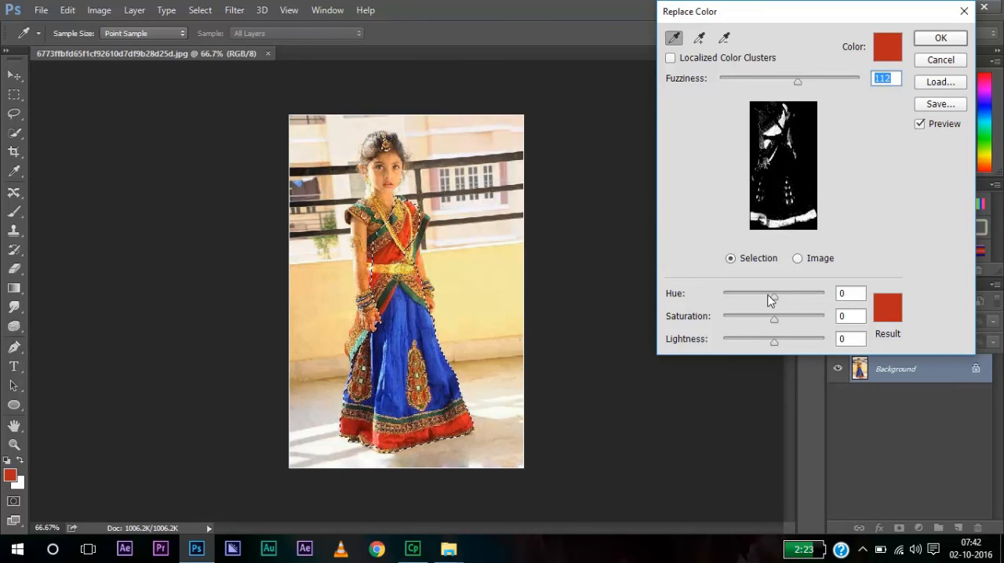
# - Preview hue shifts, then apply Hue +169 to turn the dress teal
pyautogui.moveTo(773, 294); pyautogui.dragTo(809, 294)
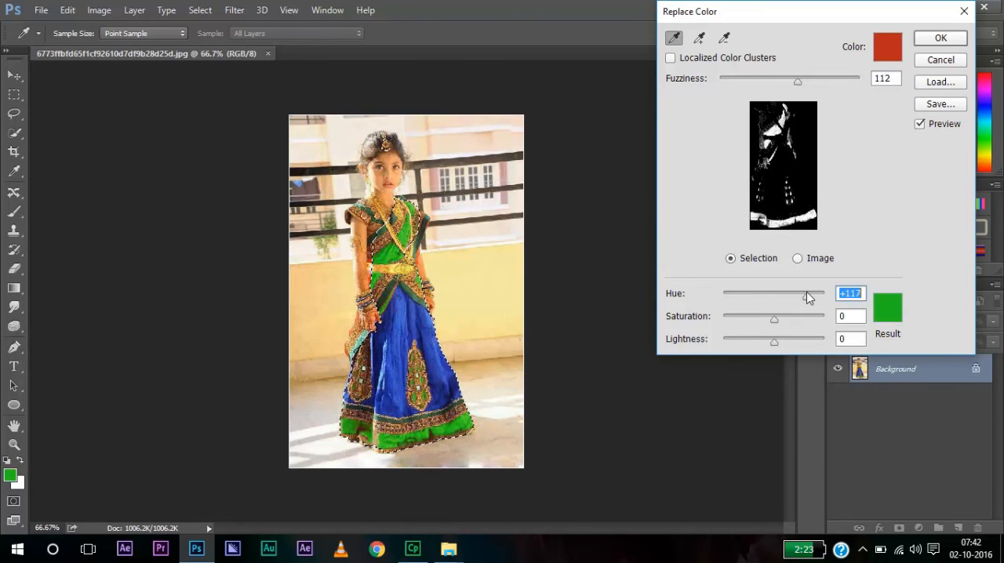
pyautogui.moveTo(808, 294); pyautogui.dragTo(739, 293)
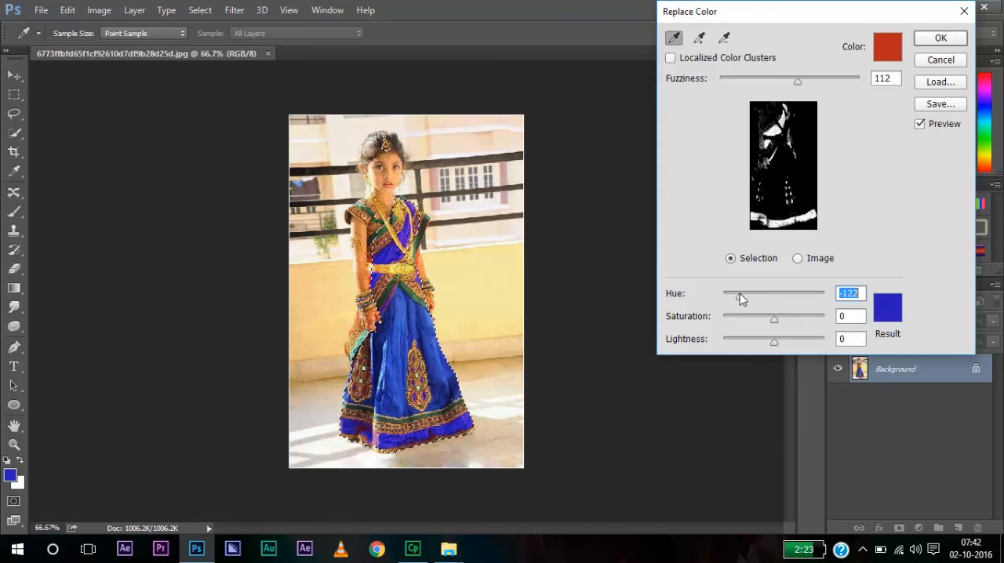
pyautogui.moveTo(720, 302); pyautogui.dragTo(749, 302)
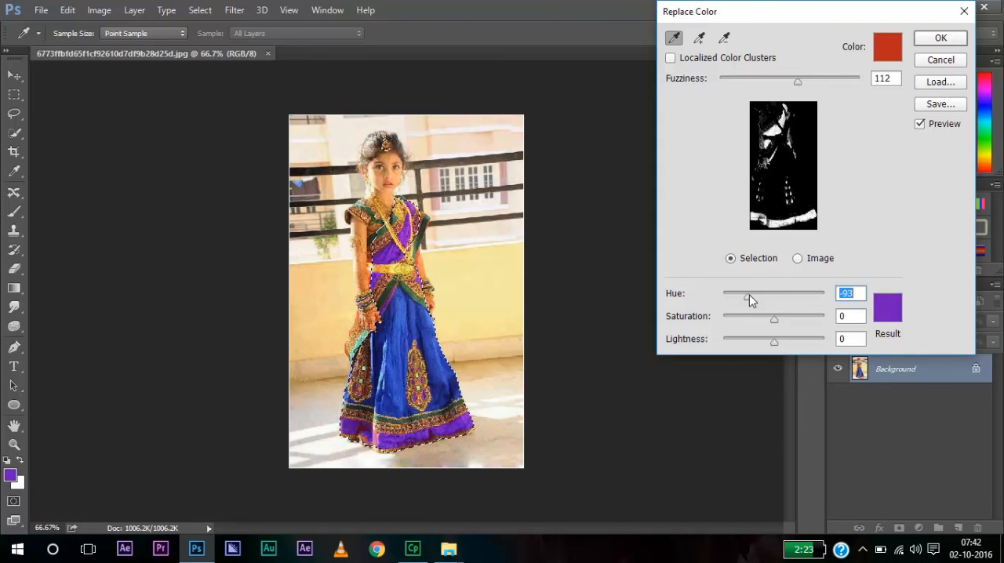
pyautogui.moveTo(749, 293); pyautogui.dragTo(820, 292)
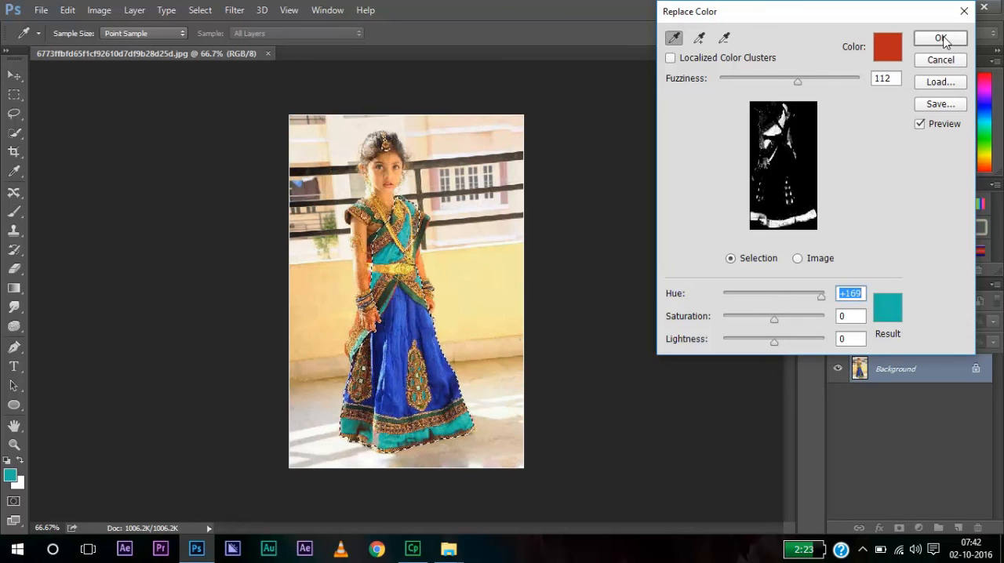
pyautogui.click(940, 39)
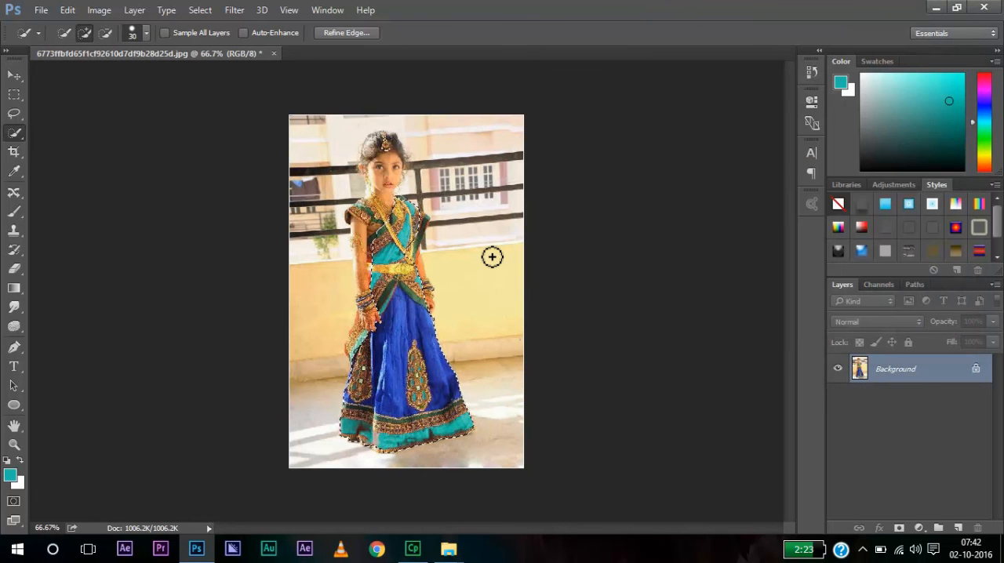